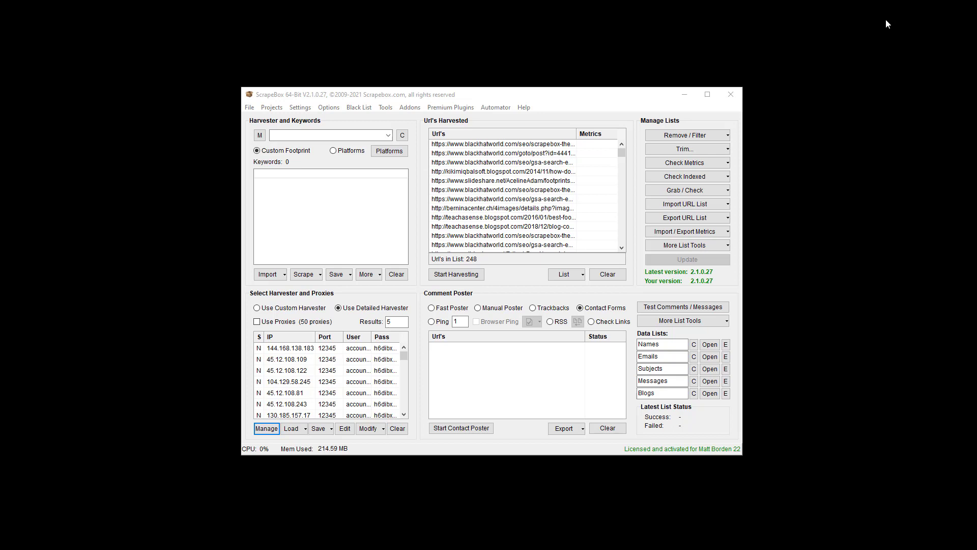
pyautogui.moveTo(282, 168)
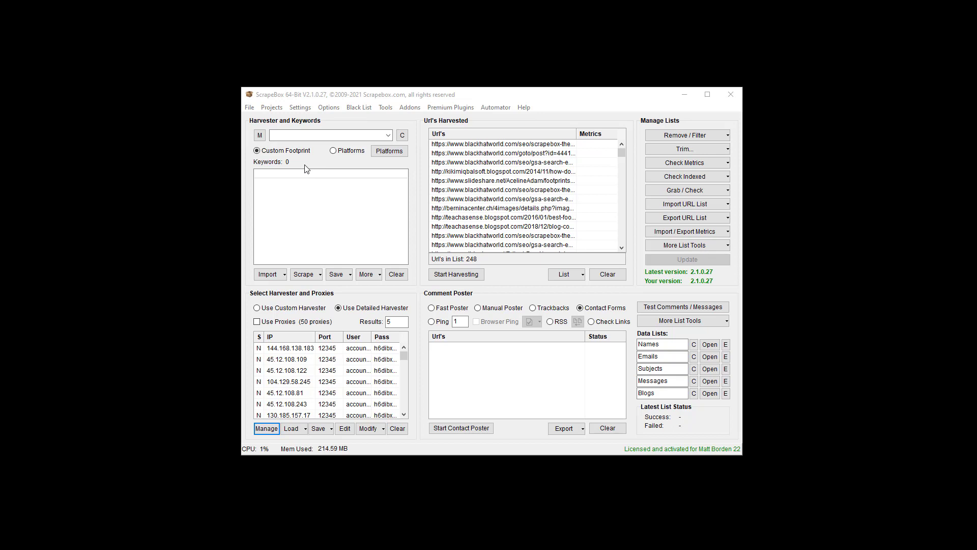
pyautogui.moveTo(282, 160)
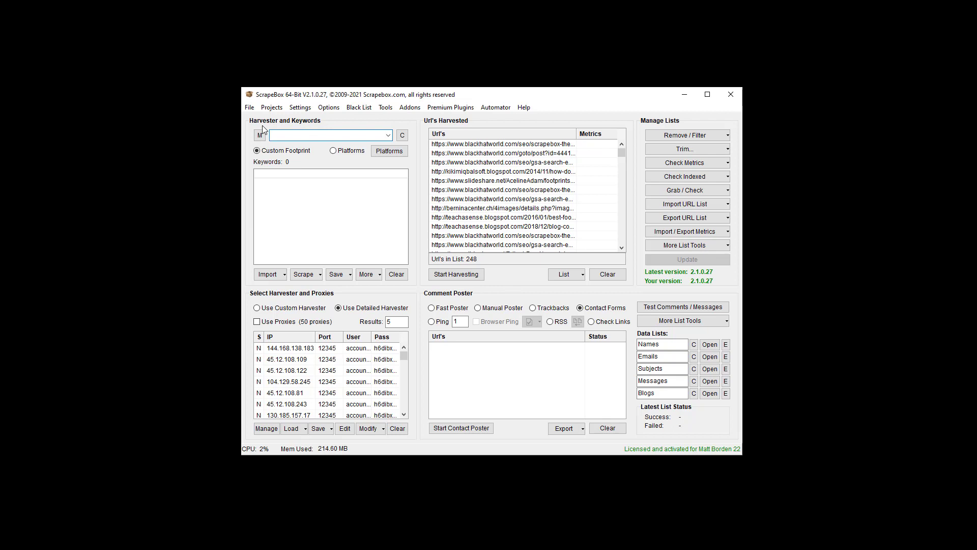
# - Enter Site:wikipedia.org as the custom footprint
pyautogui.click(326, 134)
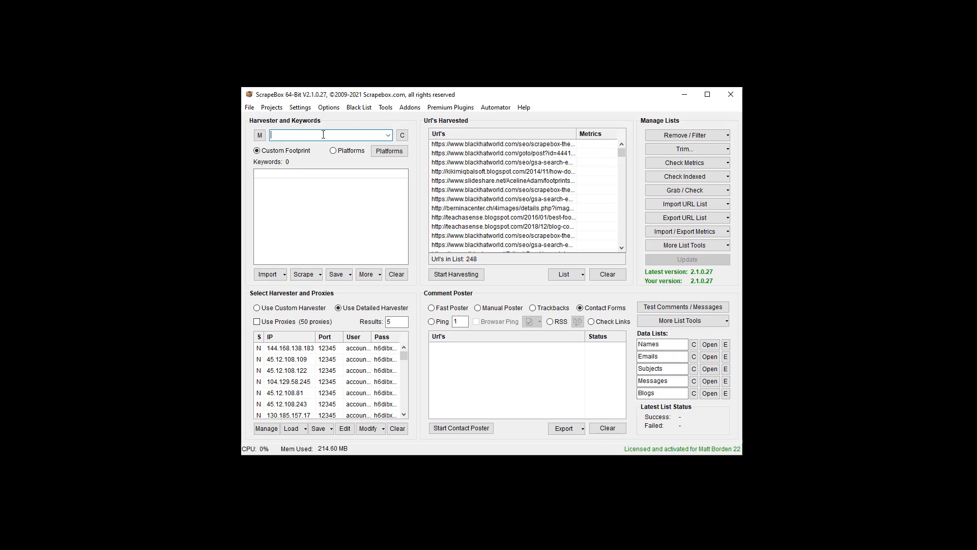
pyautogui.click(388, 135)
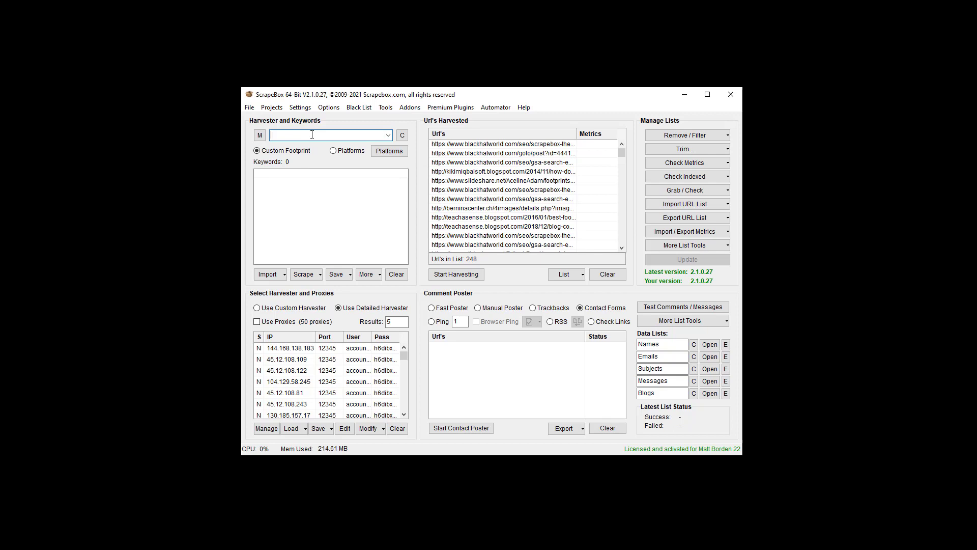
pyautogui.write('Site')
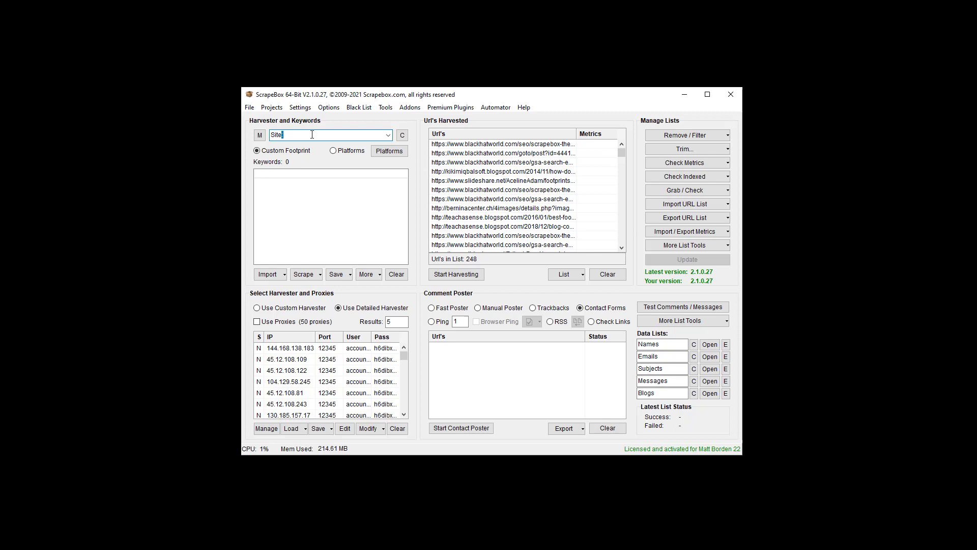
pyautogui.write('wikipedia.org')
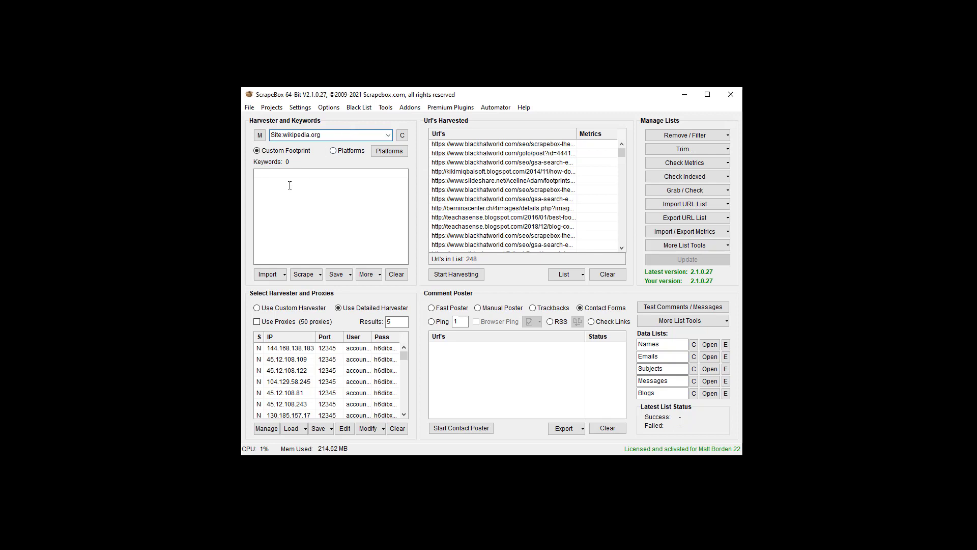
# - Add car as the only keyword and clear the harvested URL list to zero
pyautogui.write('car')
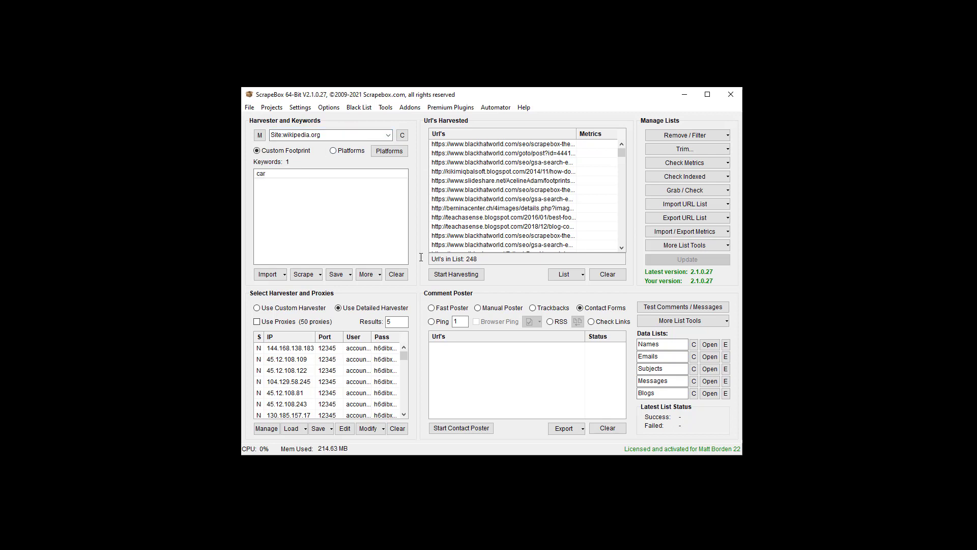
pyautogui.click(606, 274)
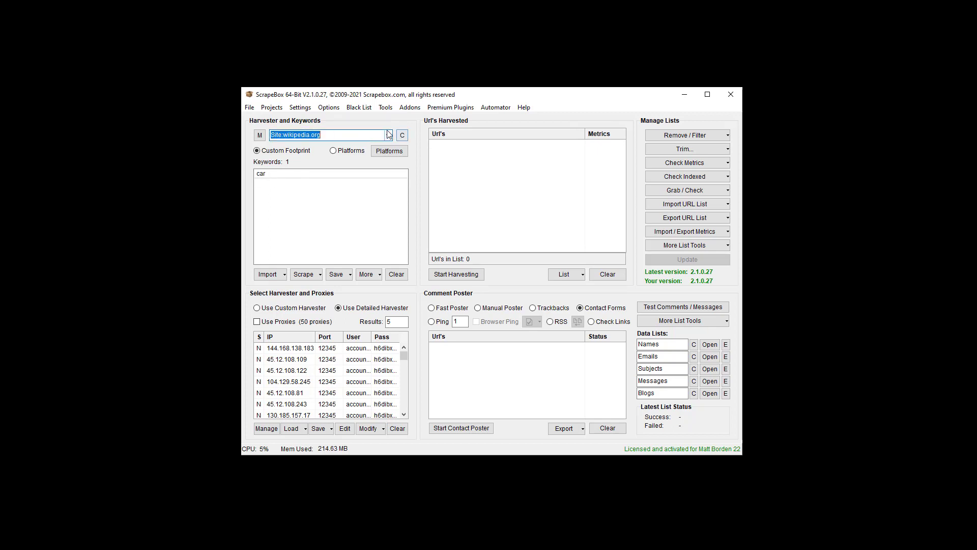
pyautogui.click(388, 134)
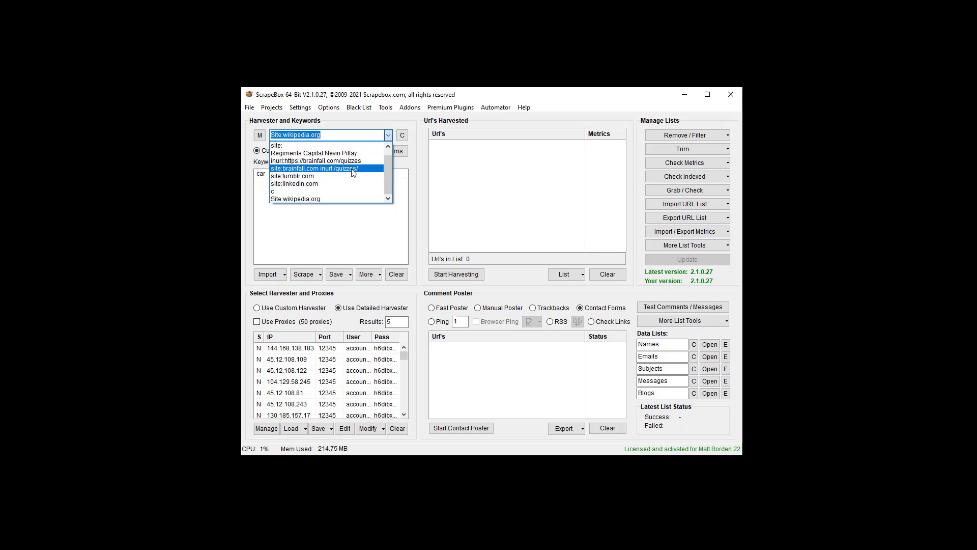
pyautogui.moveTo(349, 183)
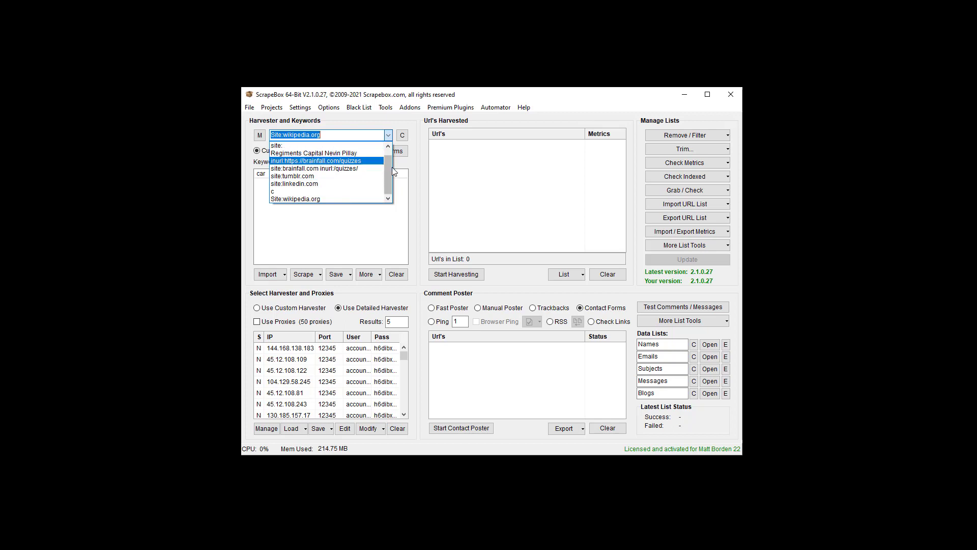
pyautogui.moveTo(315, 152)
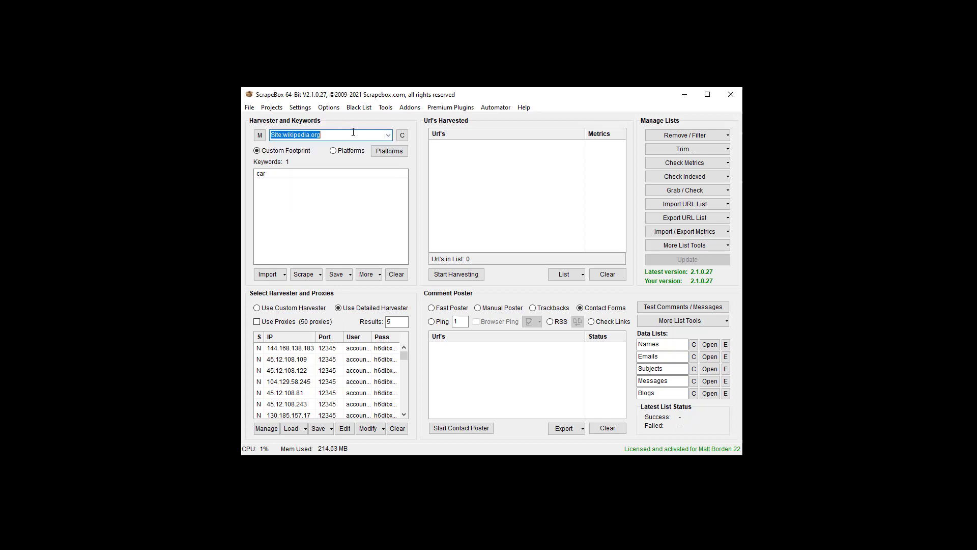
pyautogui.click(387, 135)
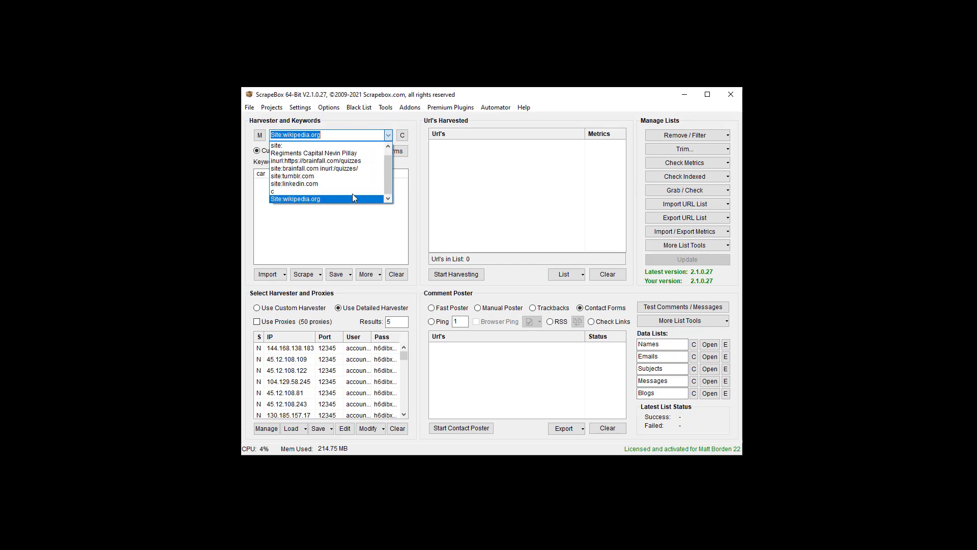
pyautogui.click(296, 198)
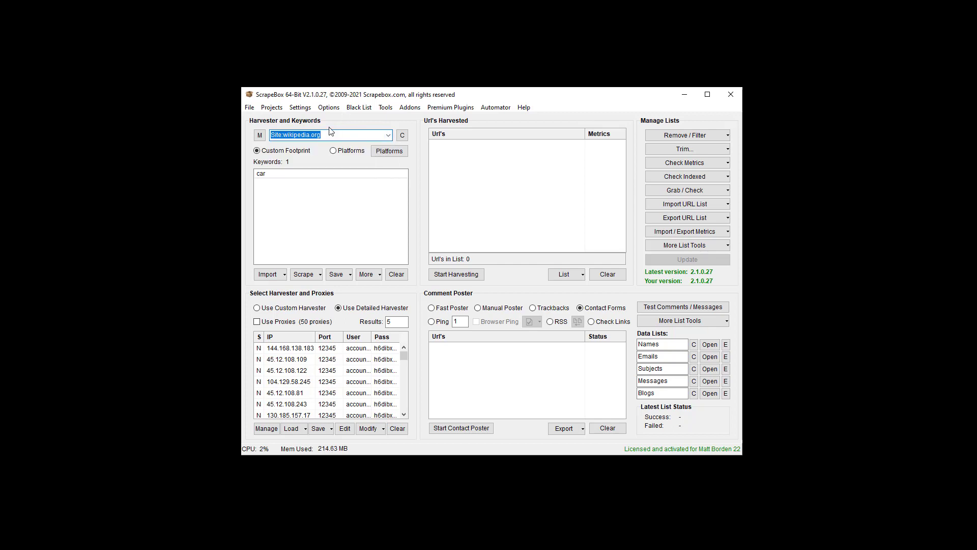
pyautogui.moveTo(360, 135)
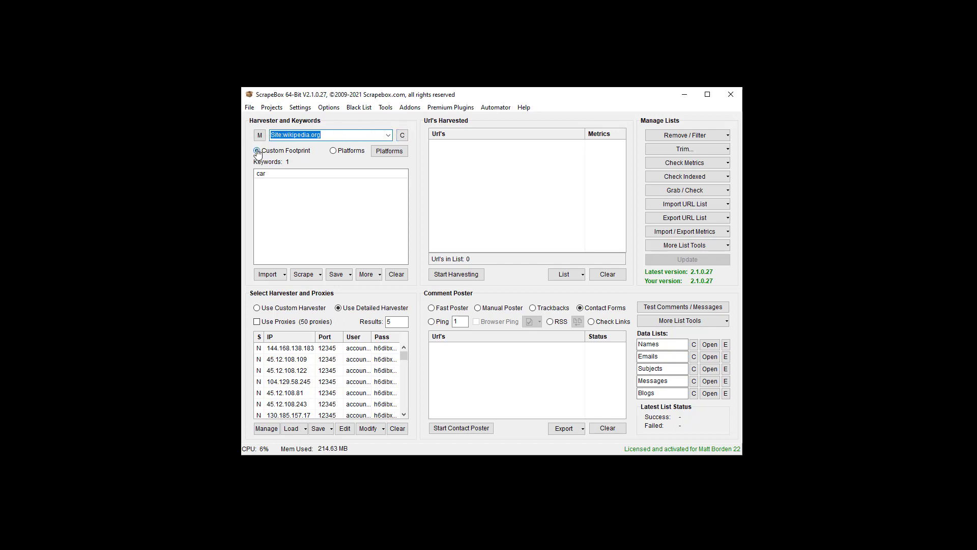
pyautogui.click(256, 150)
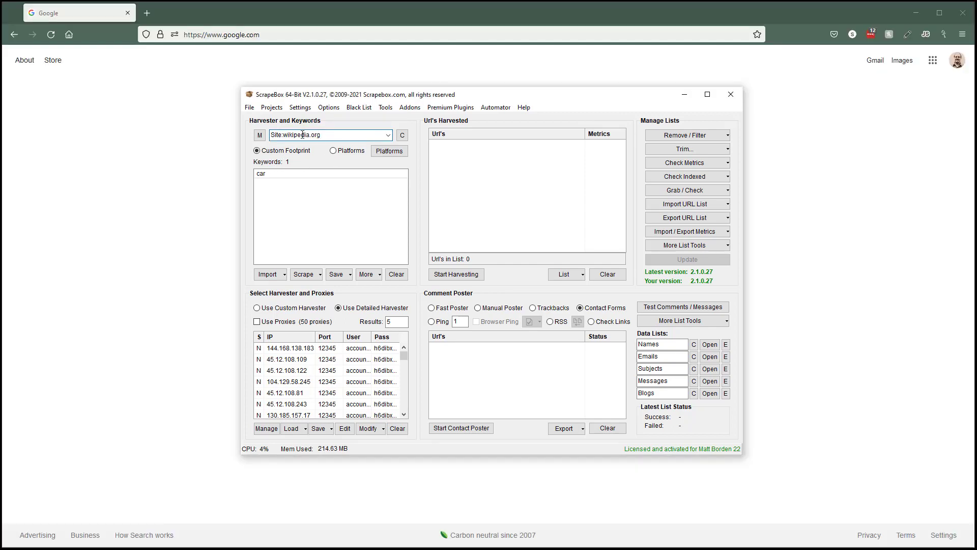
# - Run a Google harvest for Site:wikipedia.org car, filling the list with five Wikipedia URLs
pyautogui.click(397, 321)
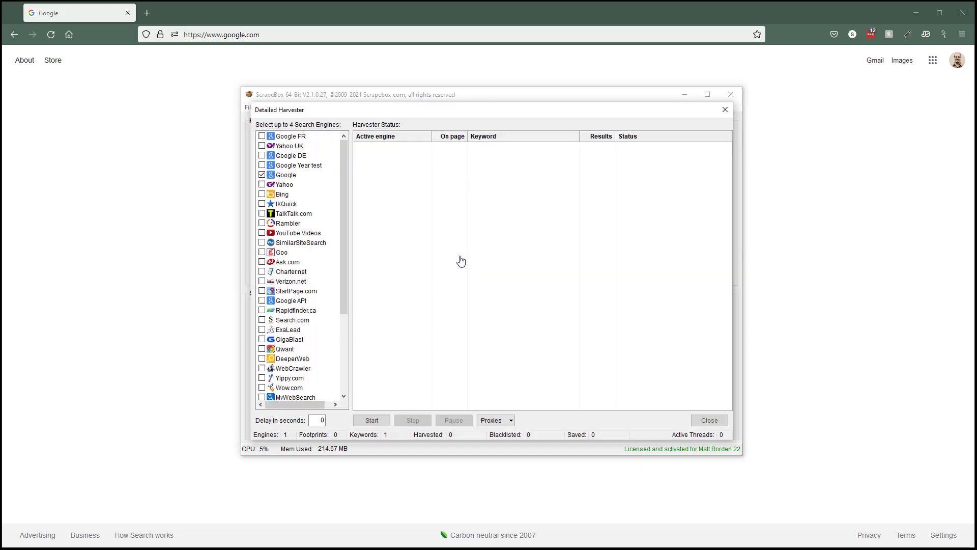
pyautogui.click(371, 419)
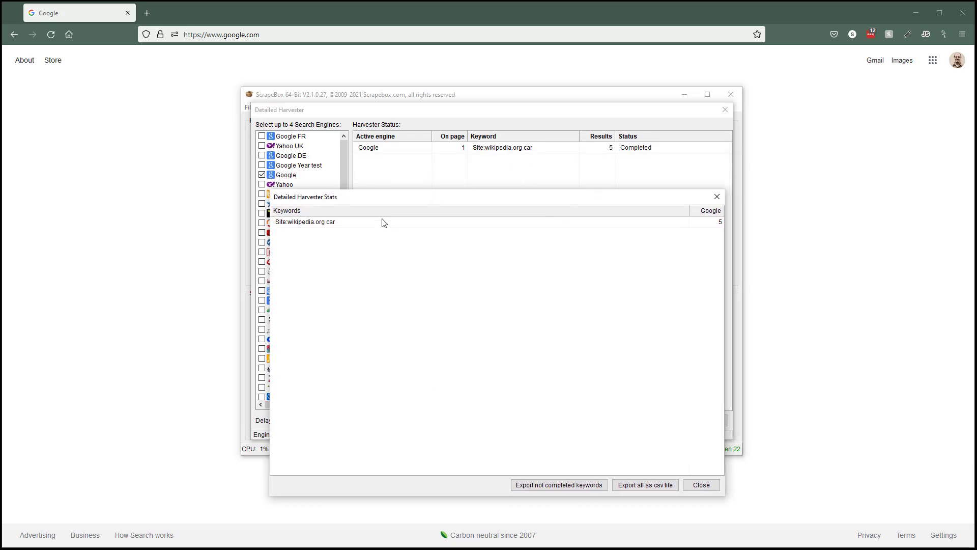
pyautogui.click(700, 484)
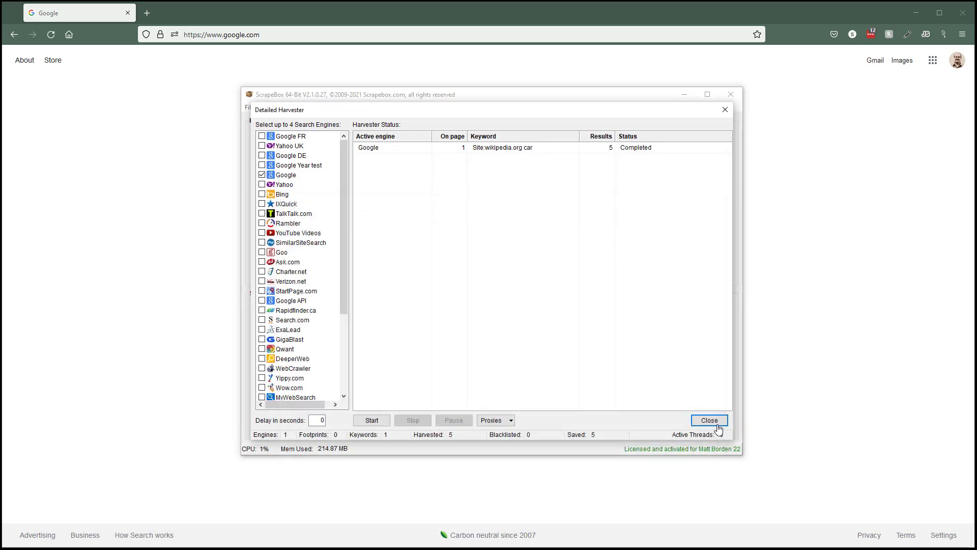
pyautogui.click(709, 420)
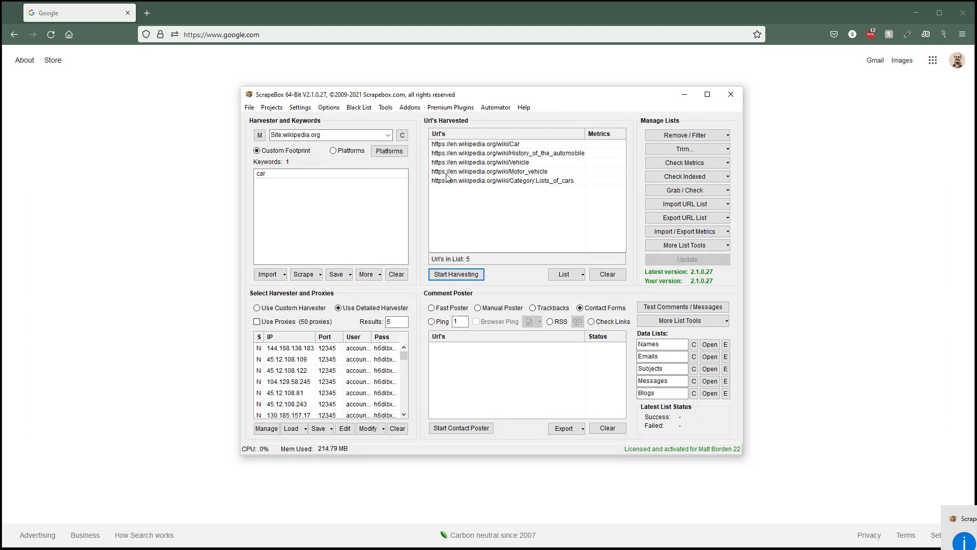
# - Search Google for Site:wikipedia.org car, then bring ScrapeBox back over the results for comparison
pyautogui.tripleClick(330, 136)
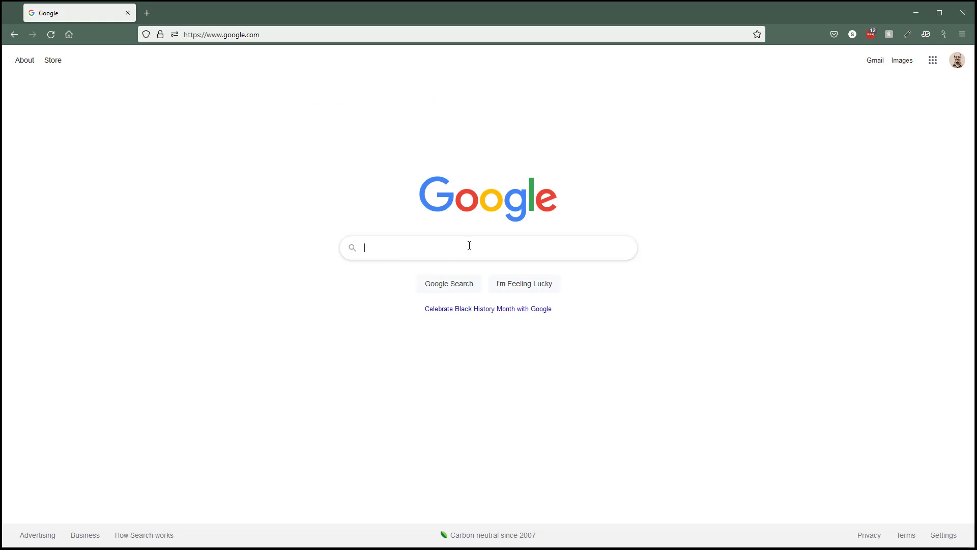
pyautogui.write('Site:wikipedia.org car')
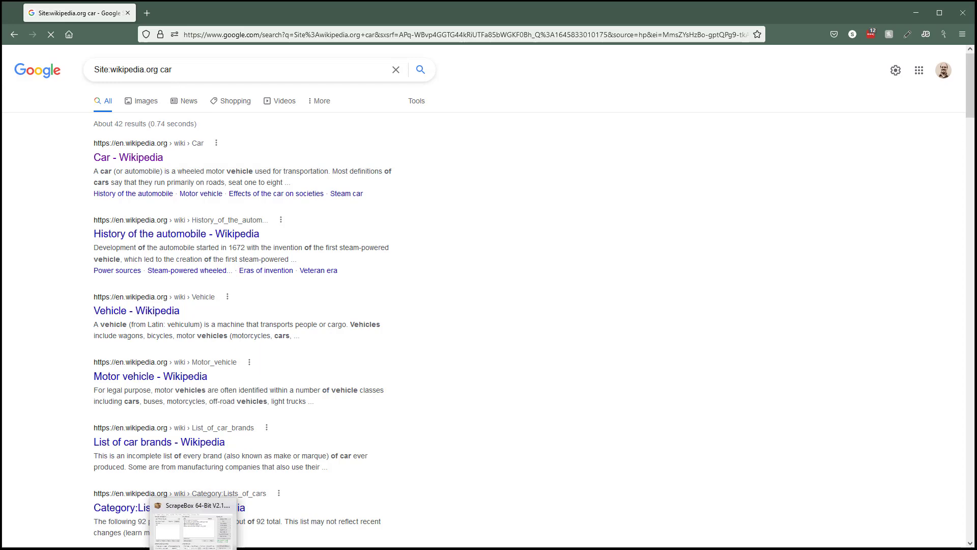
pyautogui.click(192, 505)
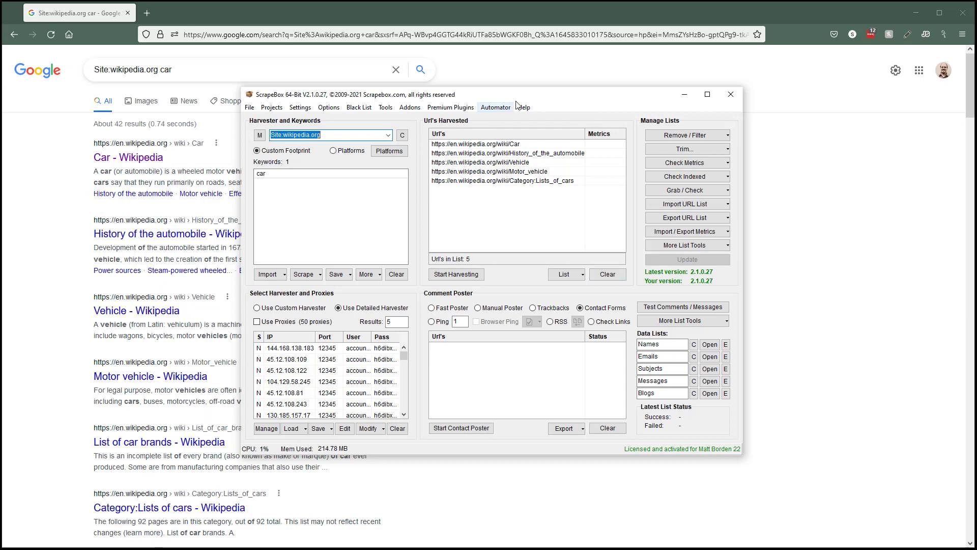
pyautogui.moveTo(506, 152)
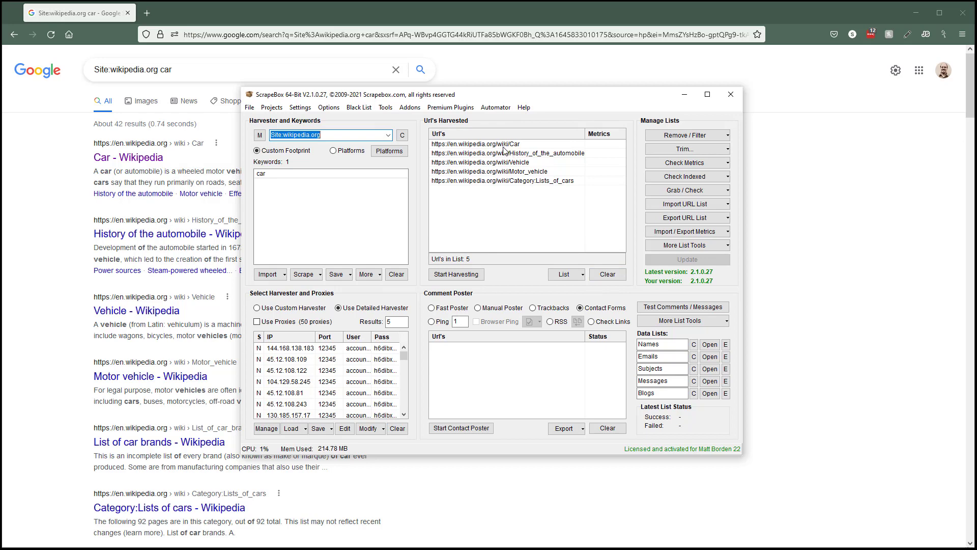
pyautogui.moveTo(57, 157)
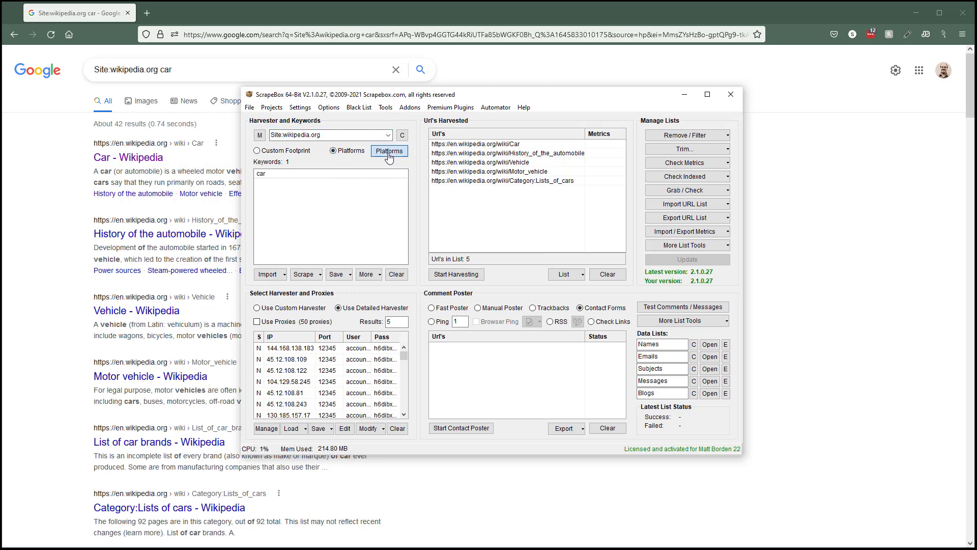
# - Run a Google harvest with the platform footprints, yielding ten non-Wikipedia blog URLs
pyautogui.click(388, 151)
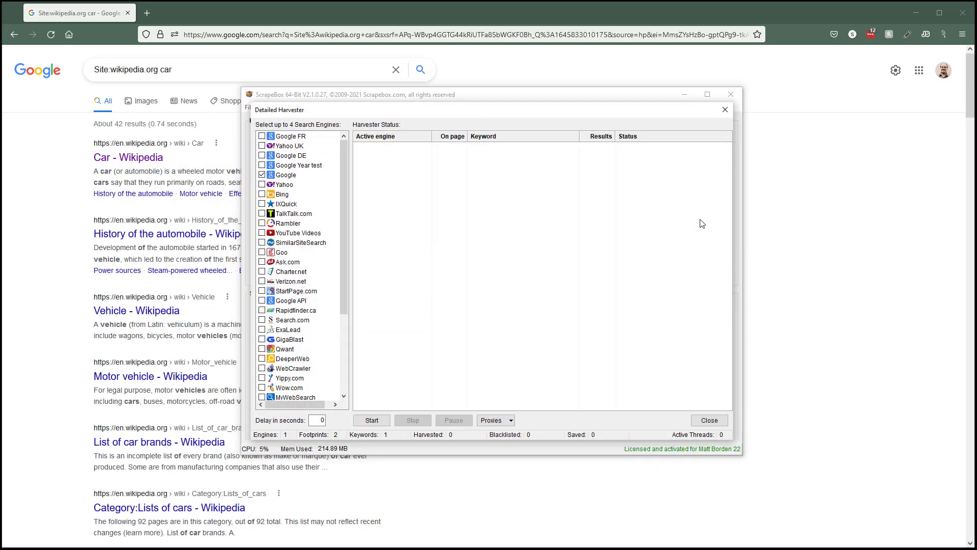
pyautogui.click(370, 419)
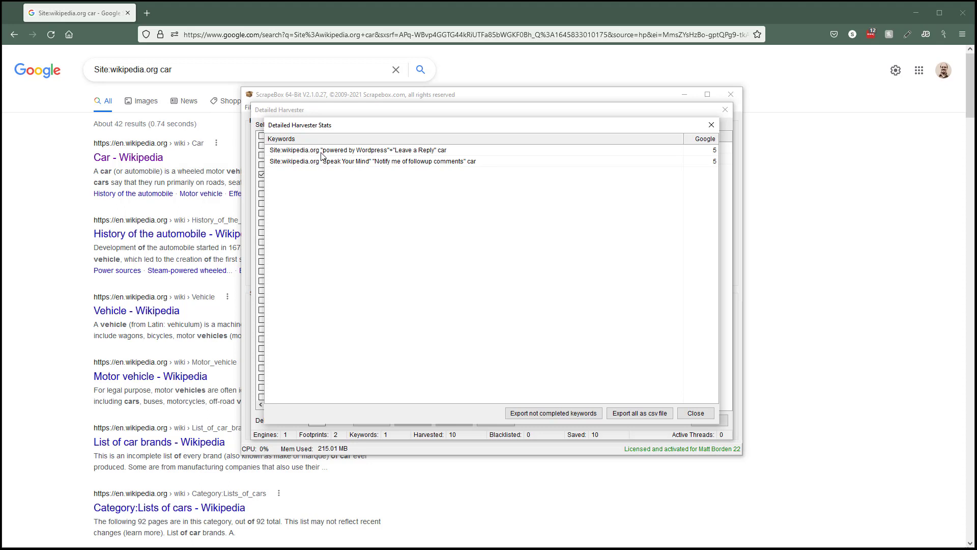
pyautogui.moveTo(443, 155)
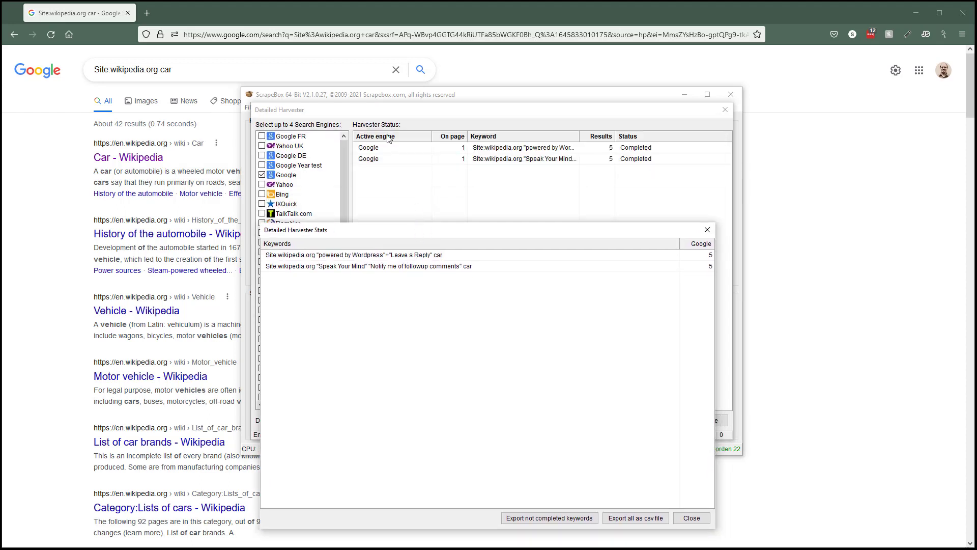
pyautogui.moveTo(440, 259)
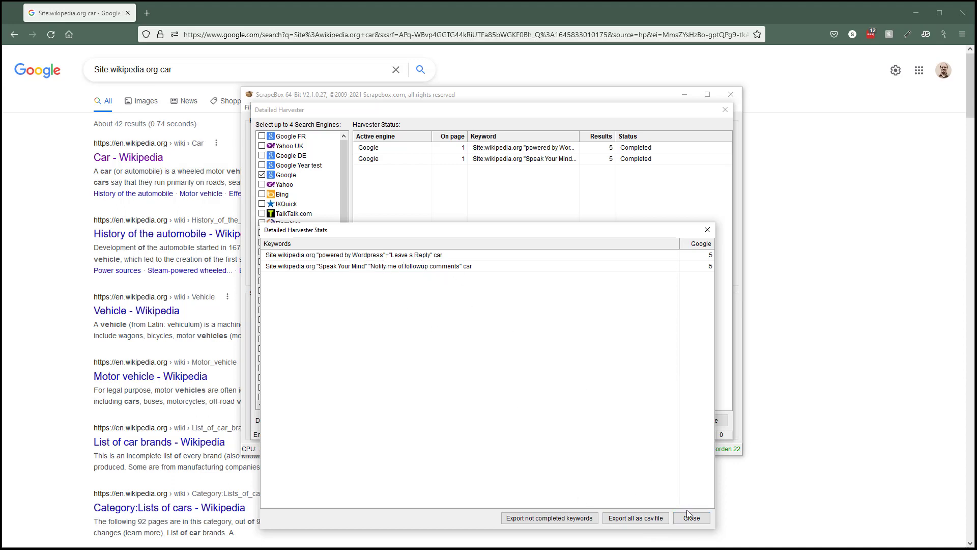
pyautogui.click(690, 517)
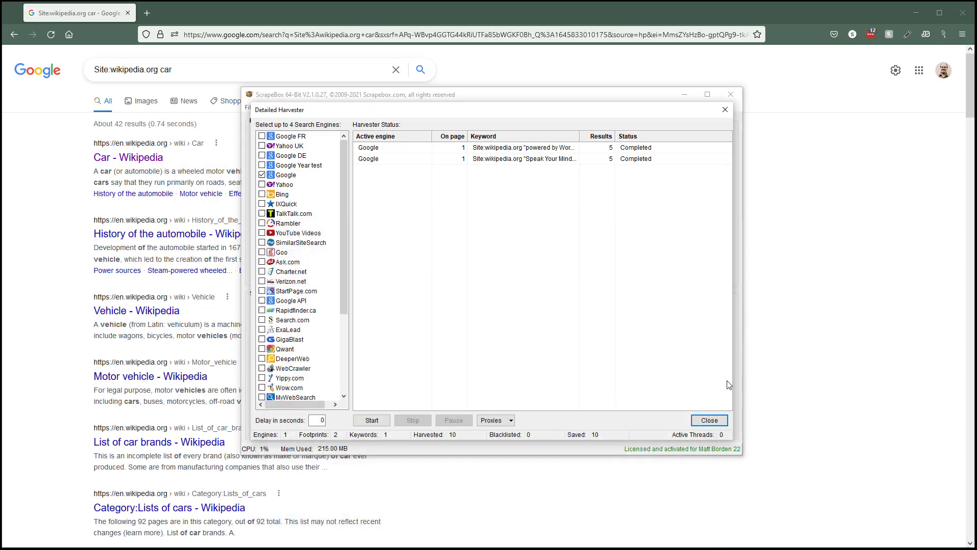
pyautogui.click(708, 420)
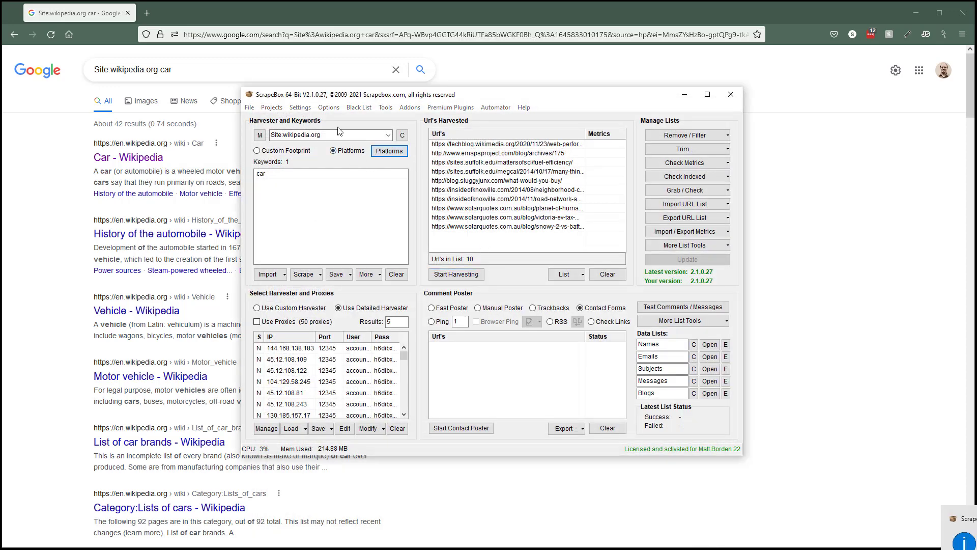
# - Review the Platforms list, then return to the Site:wikipedia.org custom footprint
pyautogui.click(387, 151)
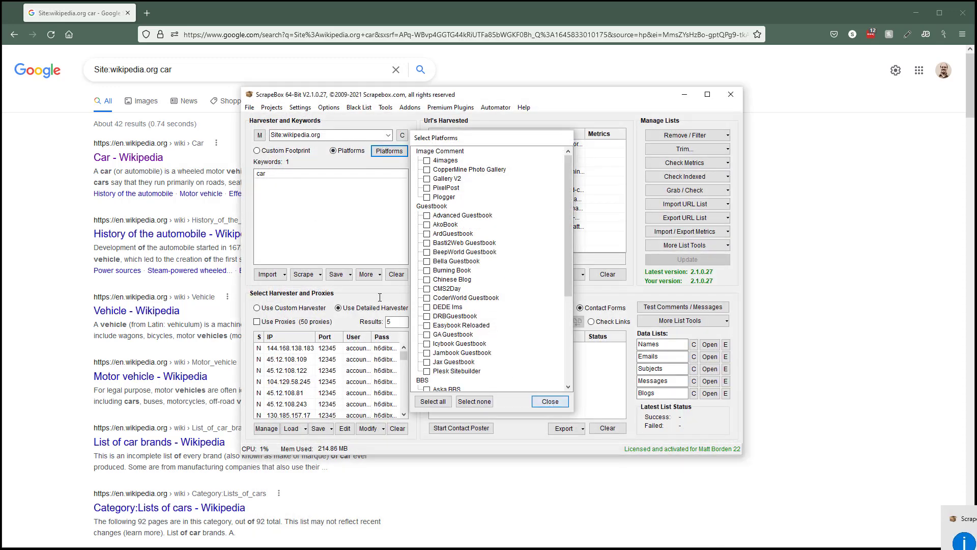
pyautogui.click(548, 401)
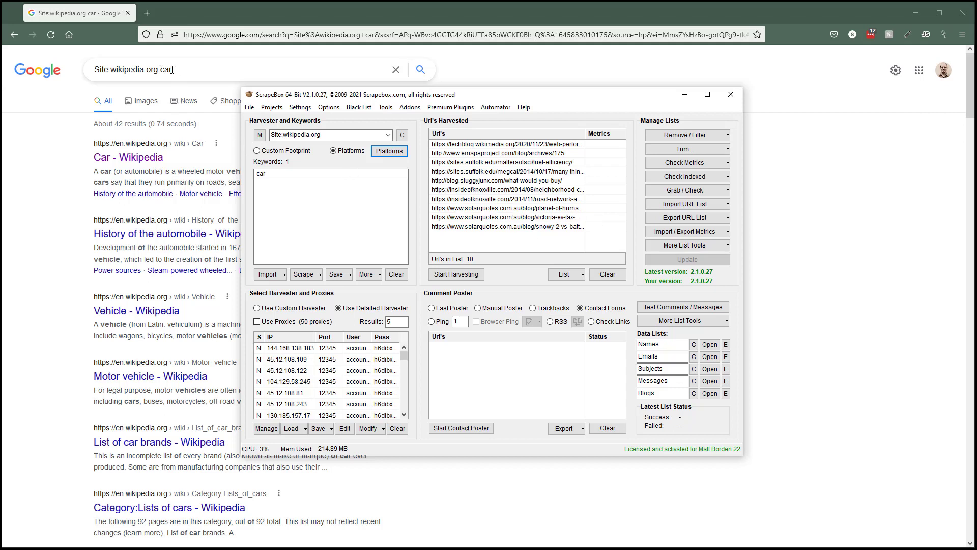
pyautogui.click(257, 151)
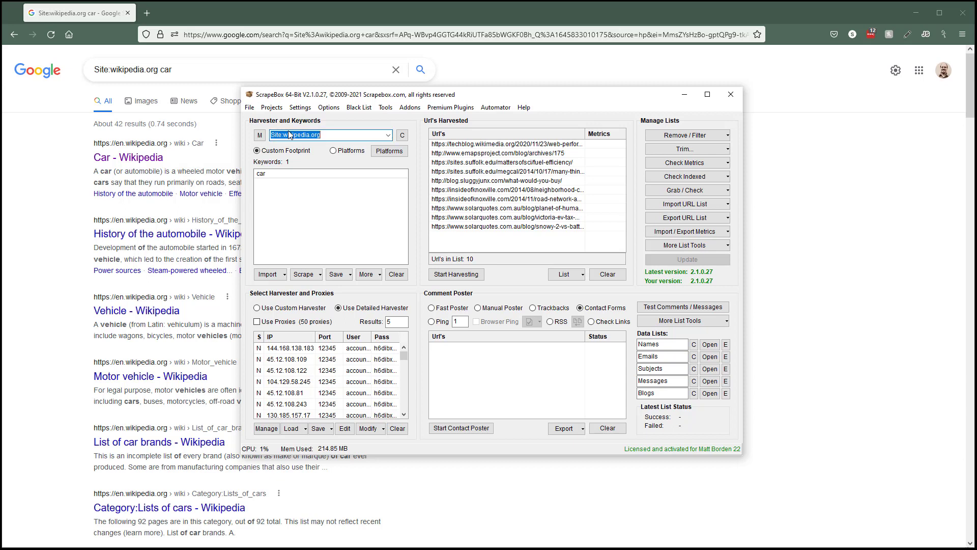
# - Extend the keyword list to car, truck, boat and green
pyautogui.click(299, 171)
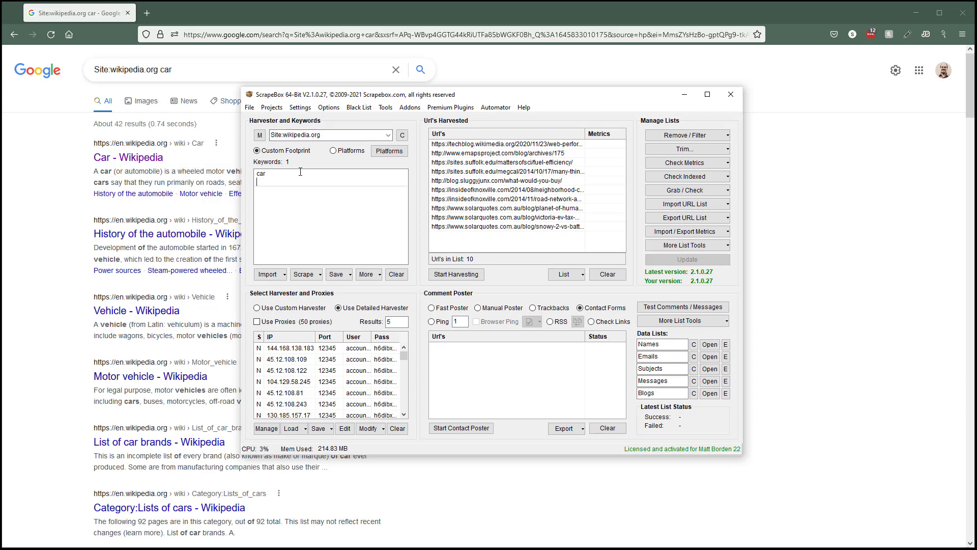
pyautogui.write('truck')
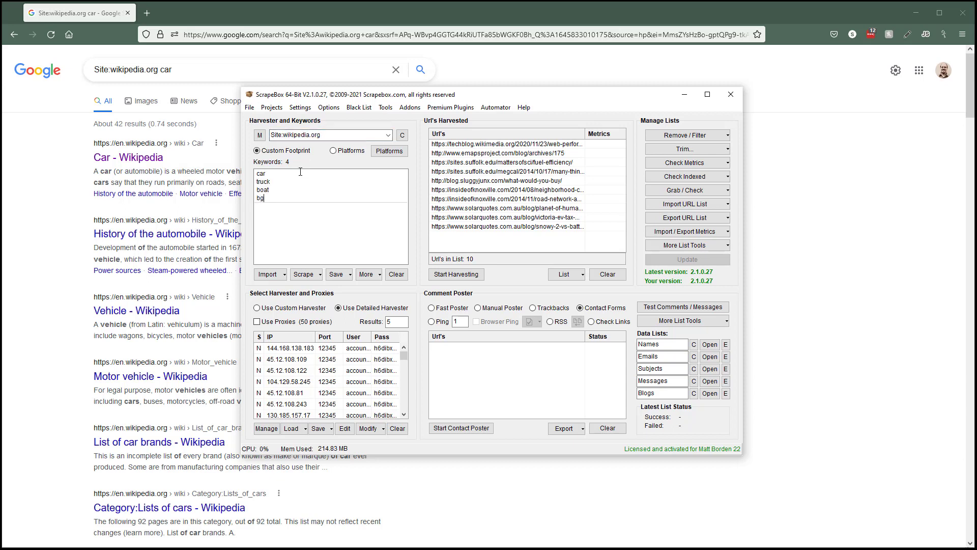
pyautogui.write('green')
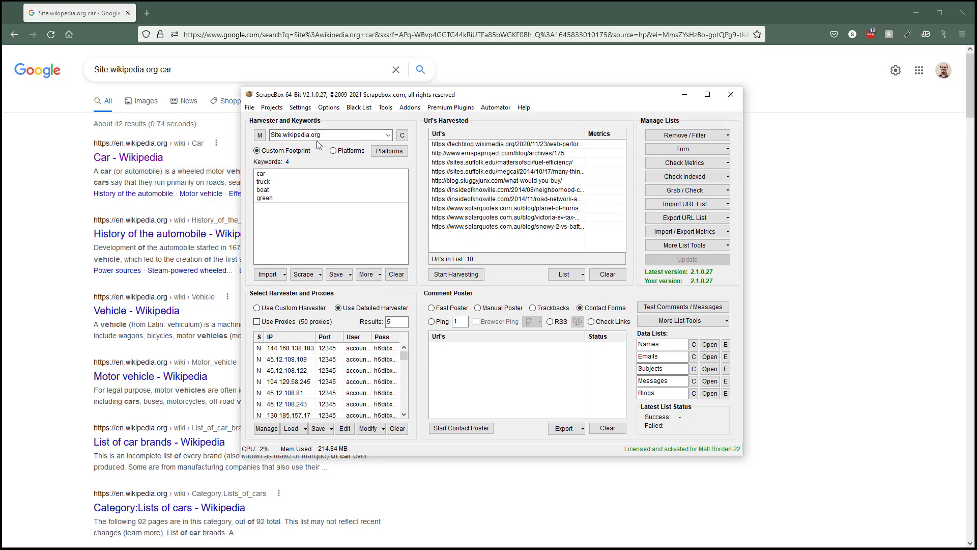
pyautogui.rightClick(327, 134)
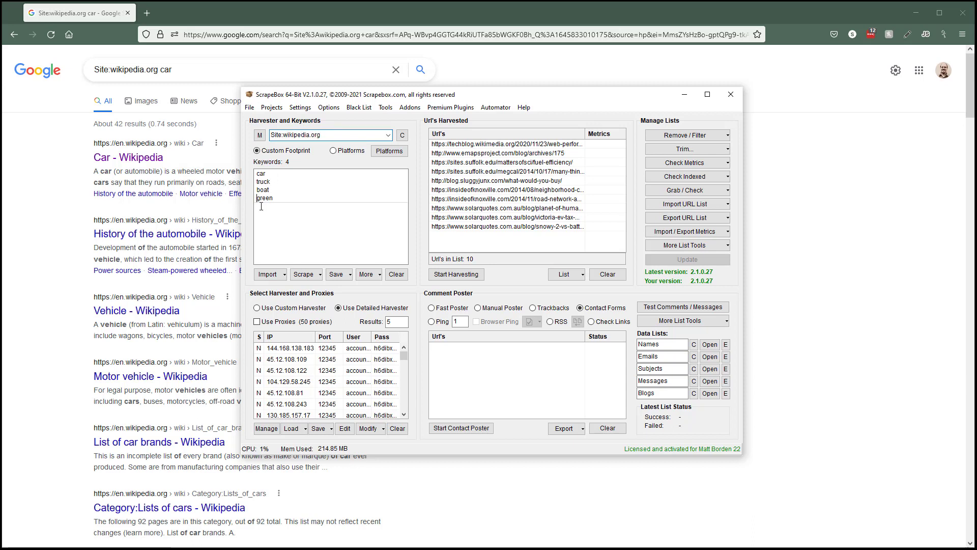
# - Prefix the green keyword with Site:wikipedia.org and put Site:wikipedia.org boat in Google's search box
pyautogui.write('Site:wikipedia.org')
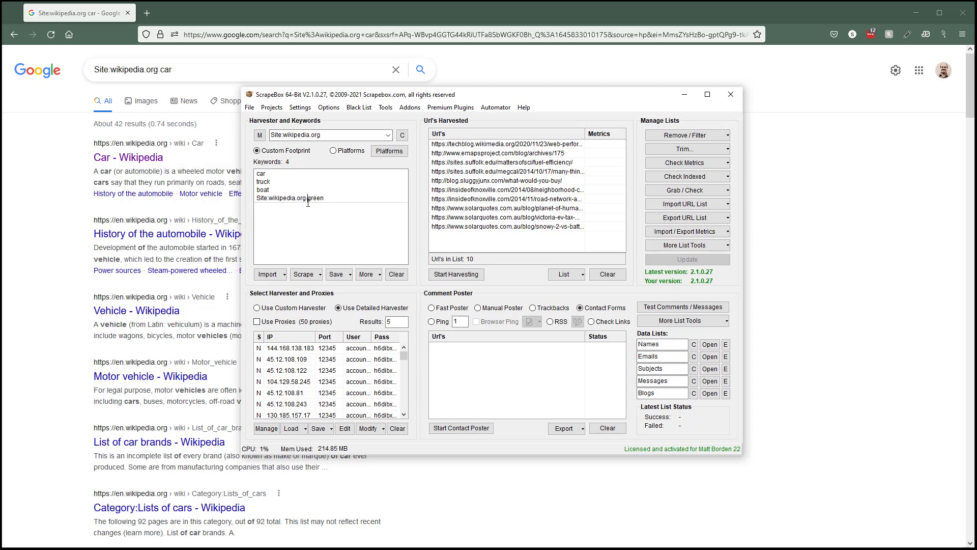
pyautogui.doubleClick(279, 197)
pyautogui.write('boat')
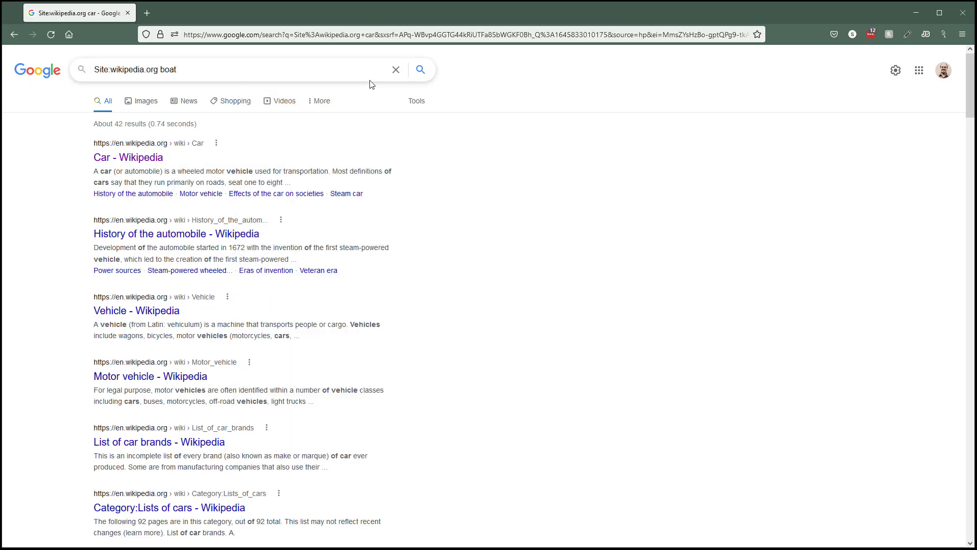
# - Run the Google boat search and harvest Site:wikipedia.org boat, yielding five Wikipedia boat URLs
pyautogui.click(421, 69)
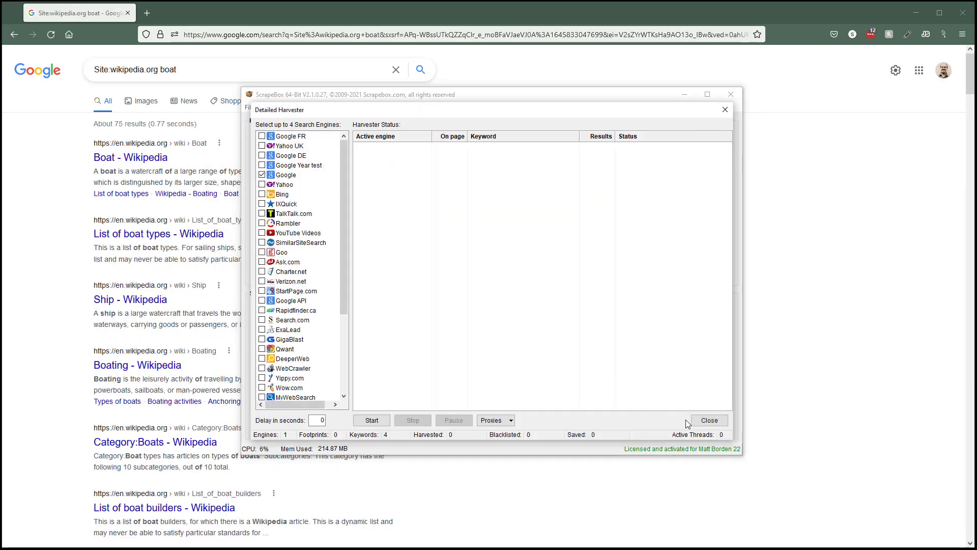
pyautogui.click(708, 420)
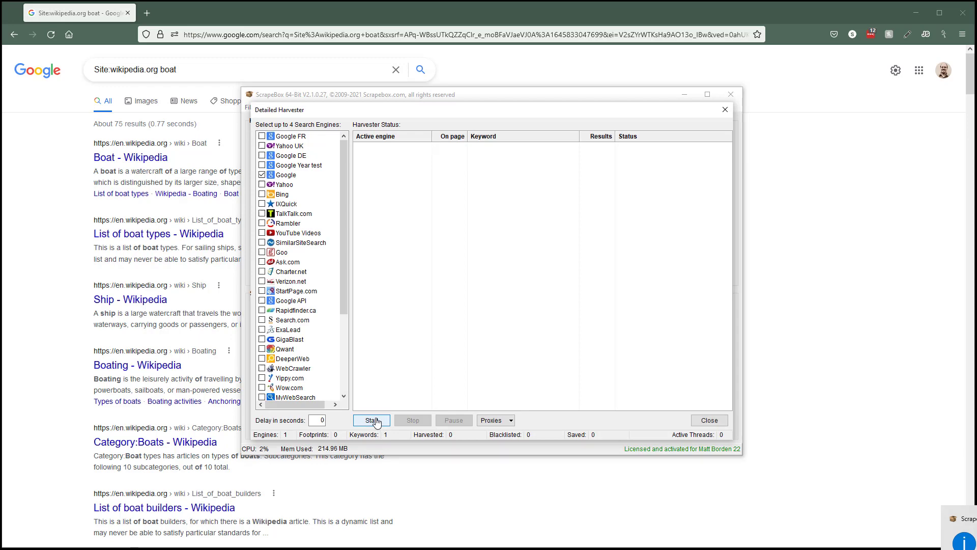
pyautogui.click(370, 420)
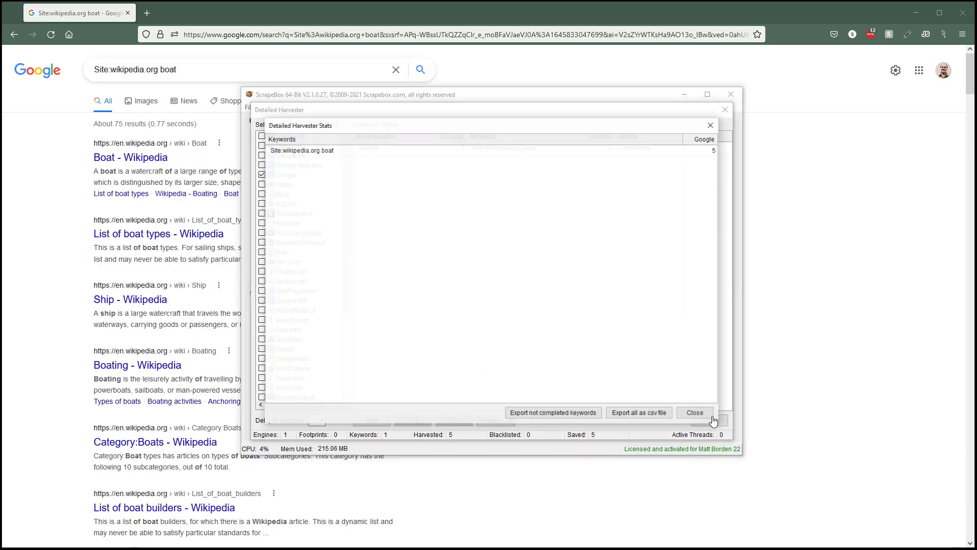
pyautogui.click(694, 412)
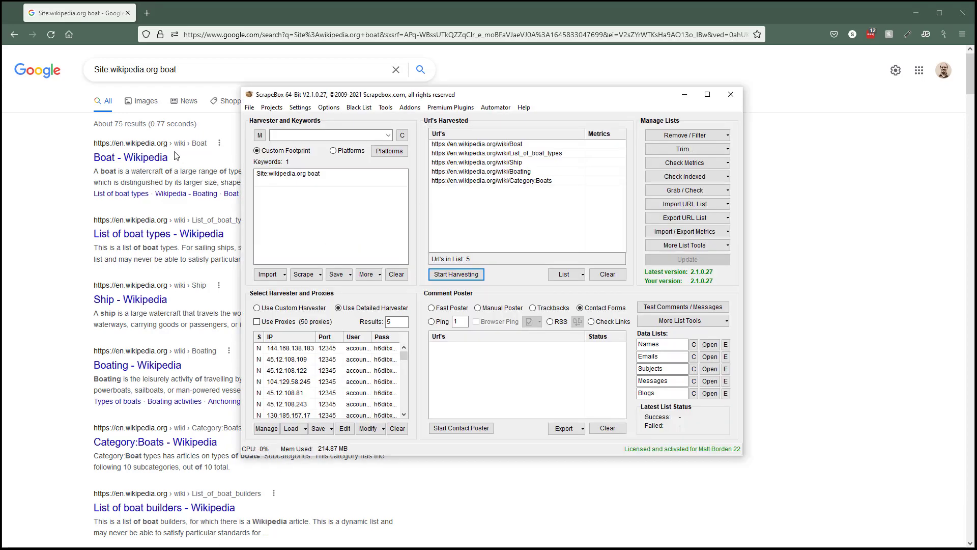
pyautogui.click(327, 135)
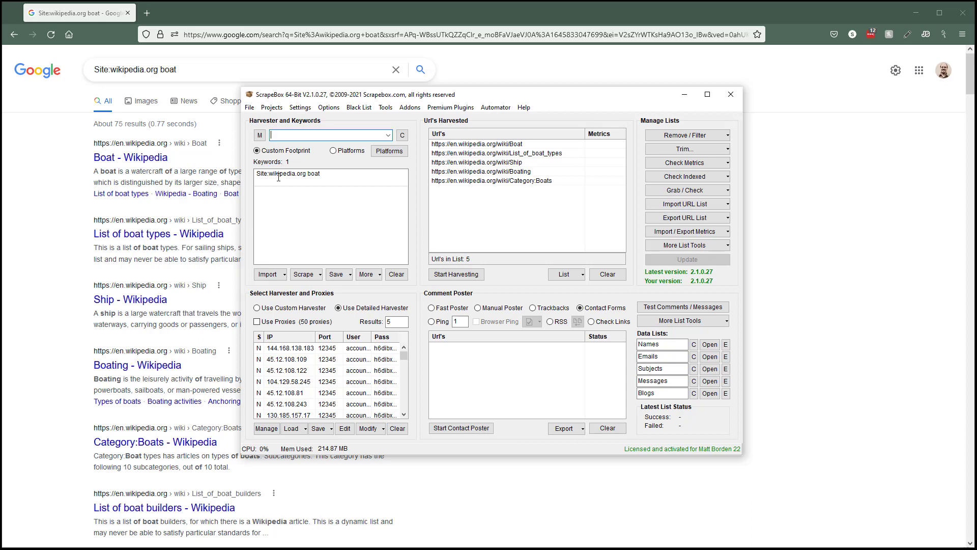
pyautogui.moveTo(260, 136)
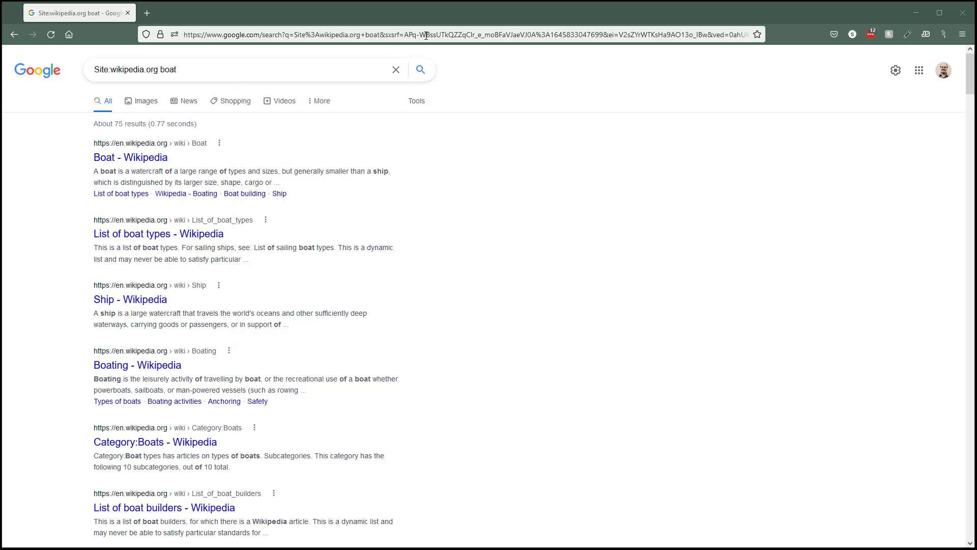
# - On scrapeboxfaq.com, search 'merge' and open 'How do I use tokens with the M (merge) option?'
pyautogui.write('scrapebox.com')
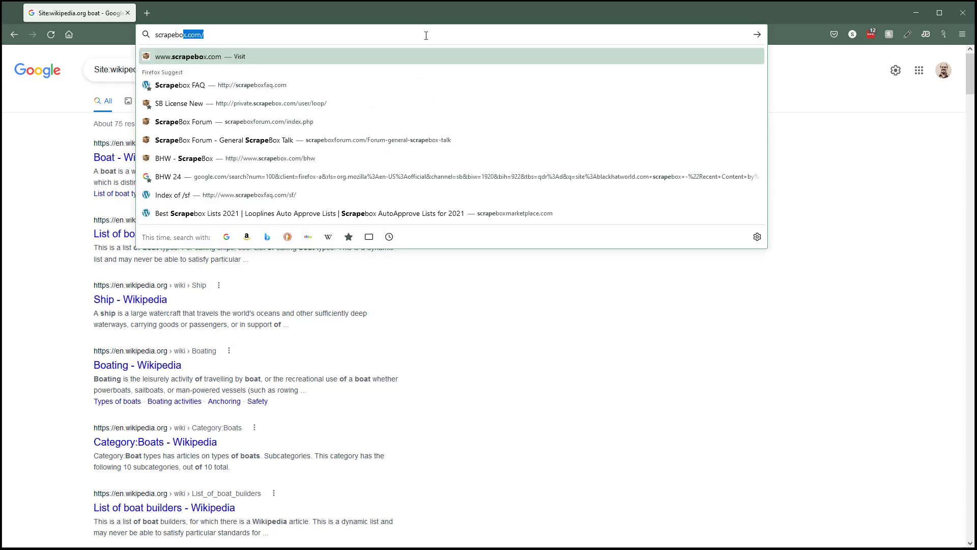
pyautogui.click(190, 84)
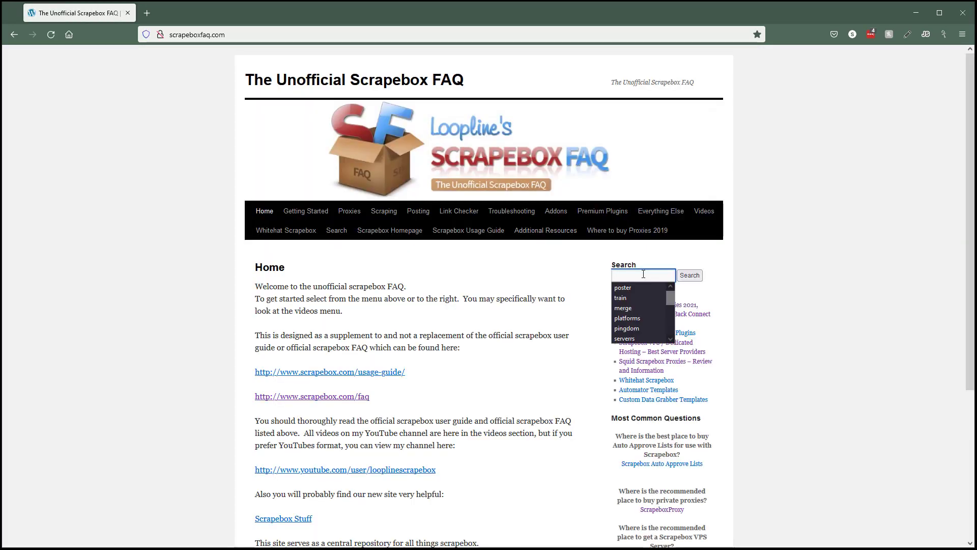
pyautogui.click(623, 307)
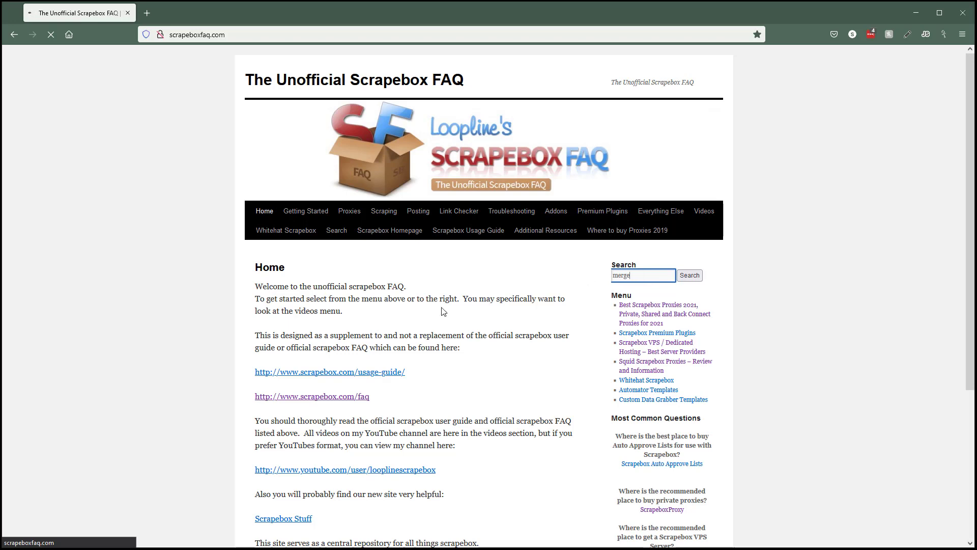
pyautogui.click(689, 274)
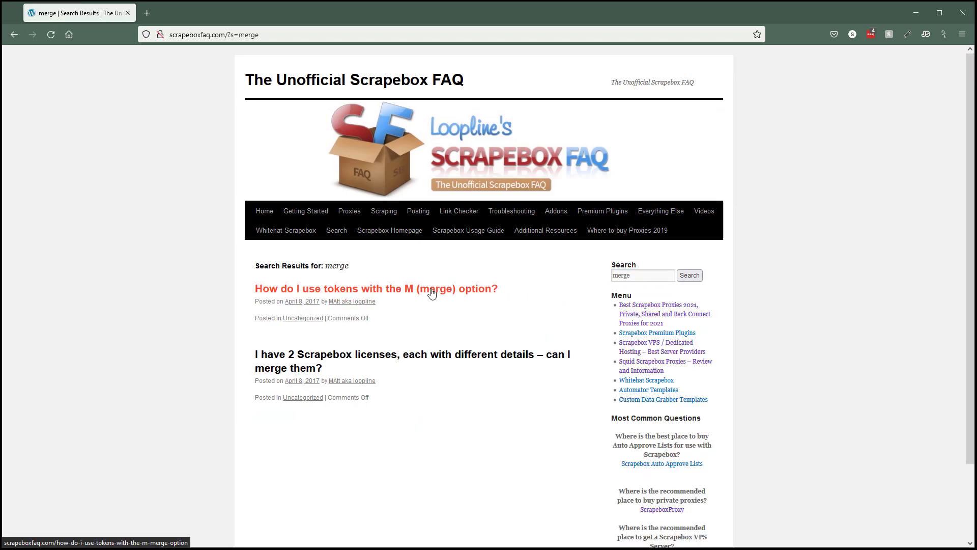
pyautogui.click(376, 288)
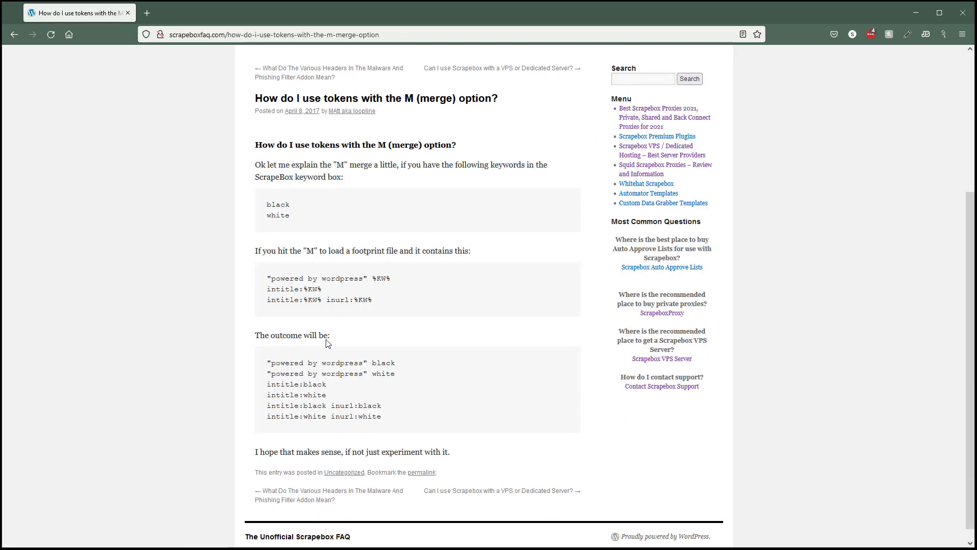
pyautogui.scroll(-3)
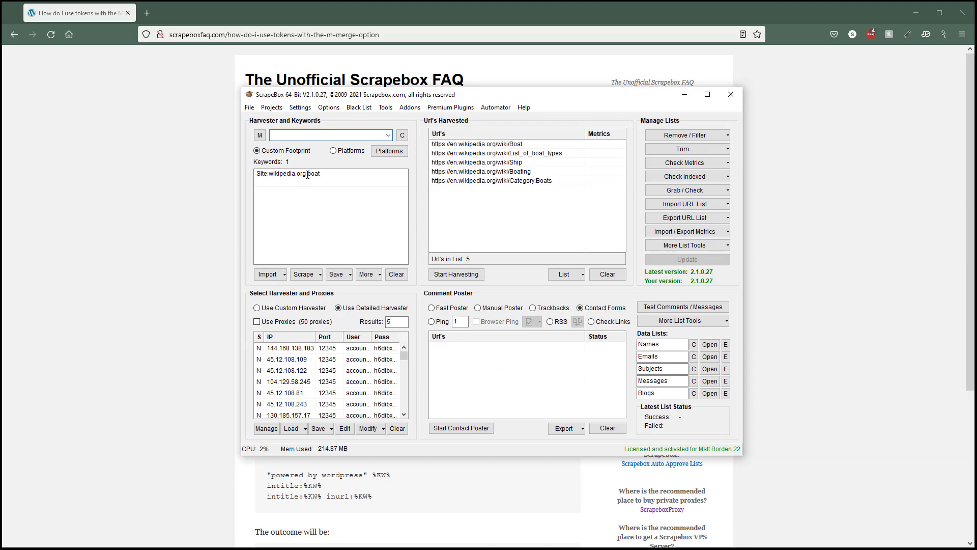
# - Cut Site:wikipedia.org out of the keyword and rewrite it as intitle:green boat
pyautogui.rightClick(305, 173)
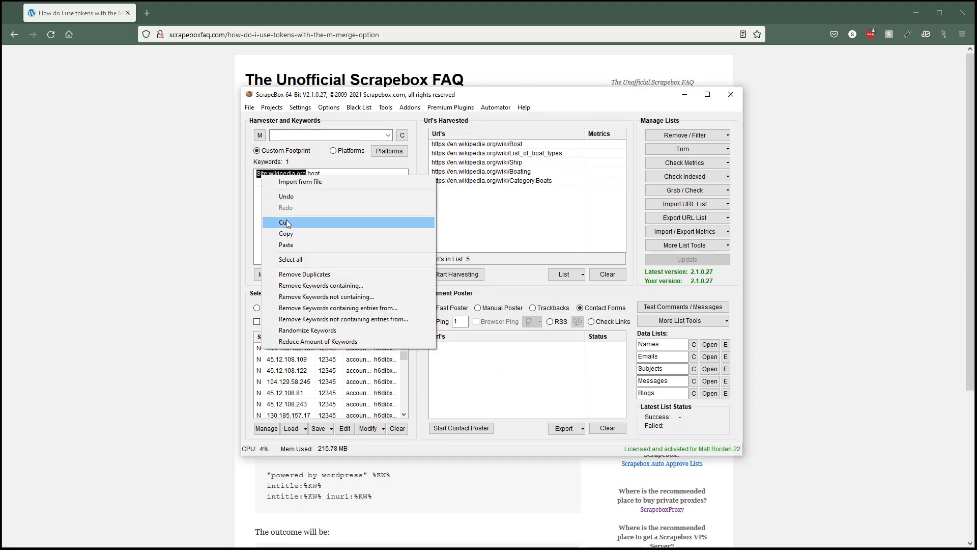
pyautogui.click(287, 223)
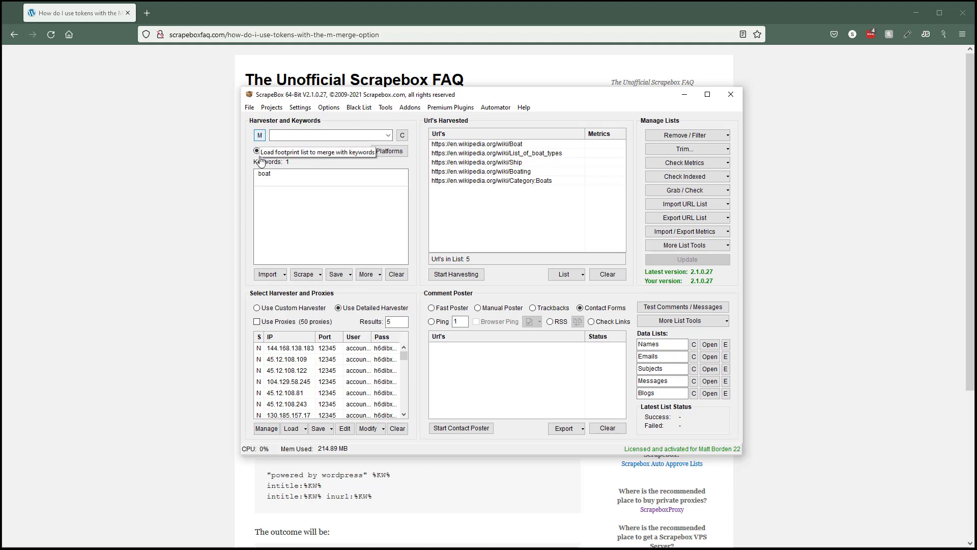
pyautogui.click(257, 151)
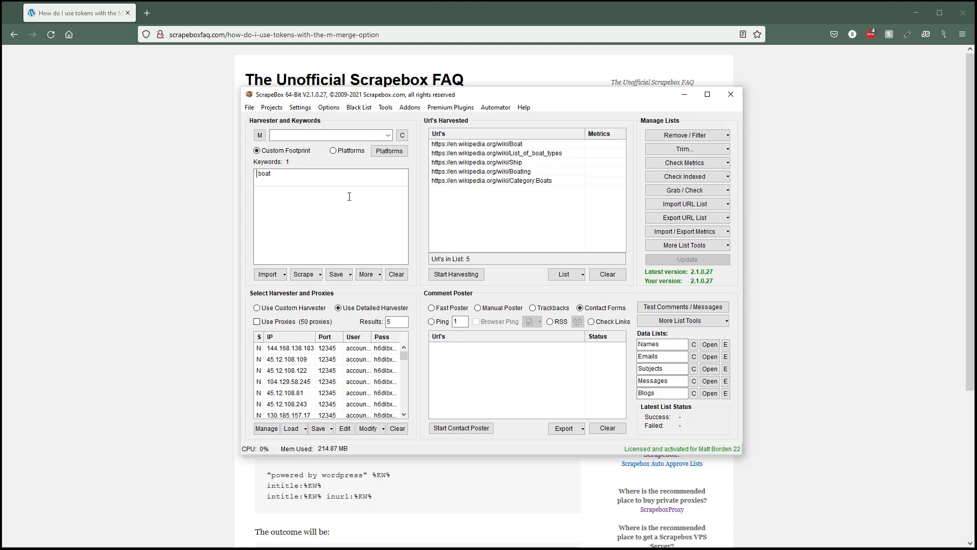
pyautogui.write('Site:wikipedia.org')
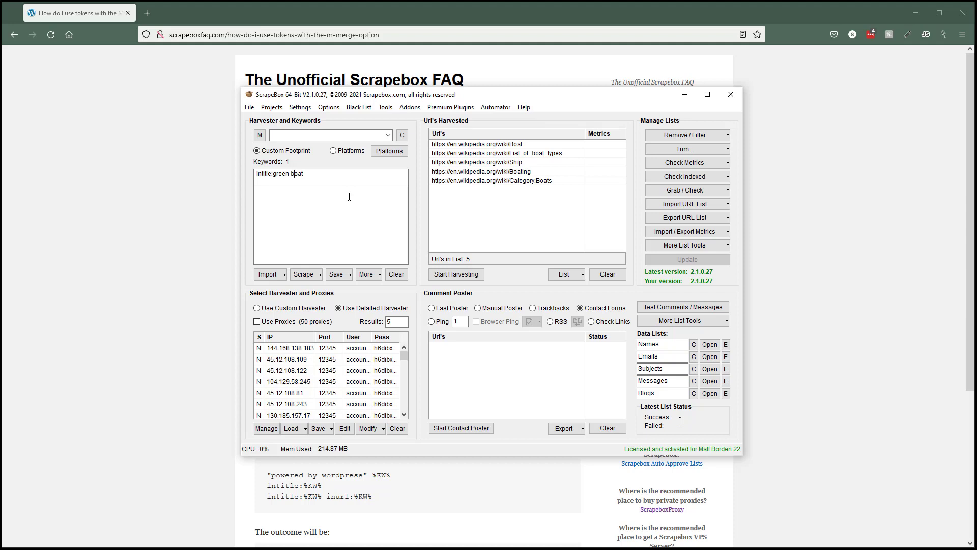
pyautogui.write('site:')
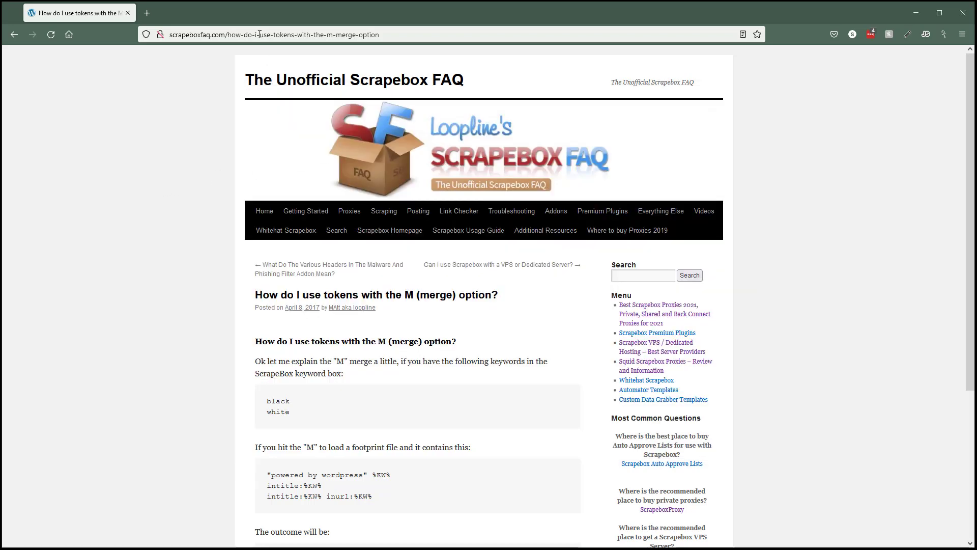
# - Search Google for intitle:green boat site:wikipedia.org, showing about 841 Wikipedia results
pyautogui.write('https://www.google.com')
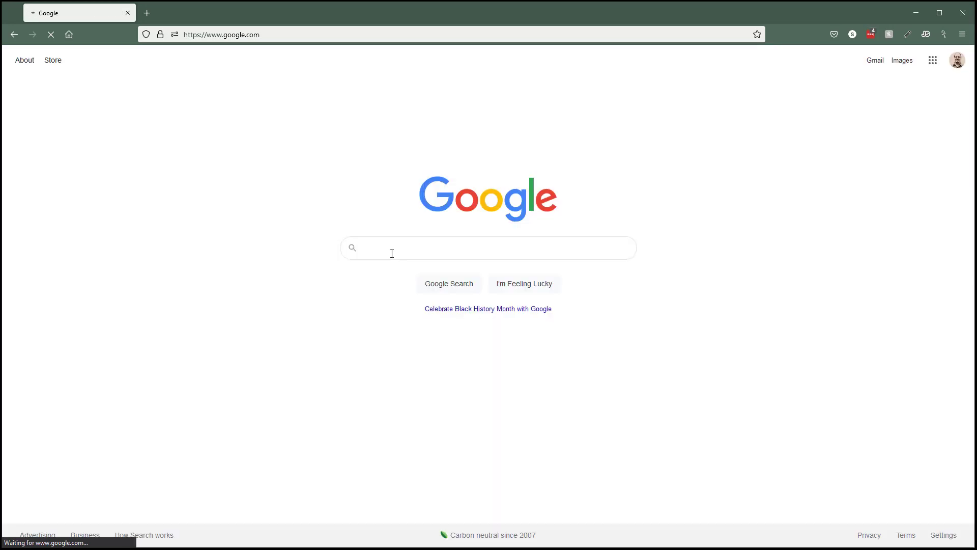
pyautogui.write('intitle:green boat site:wikipedia.org')
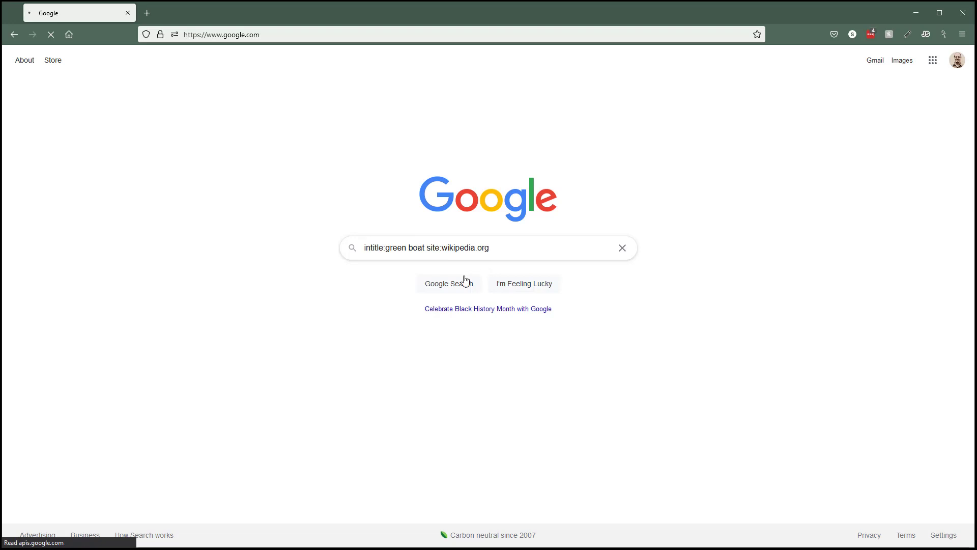
pyautogui.click(449, 283)
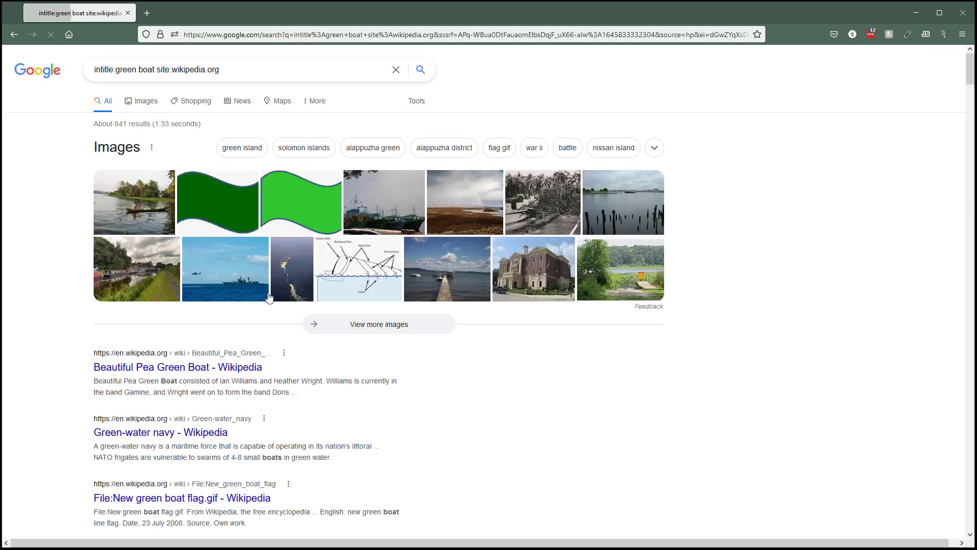
pyautogui.scroll(-3)
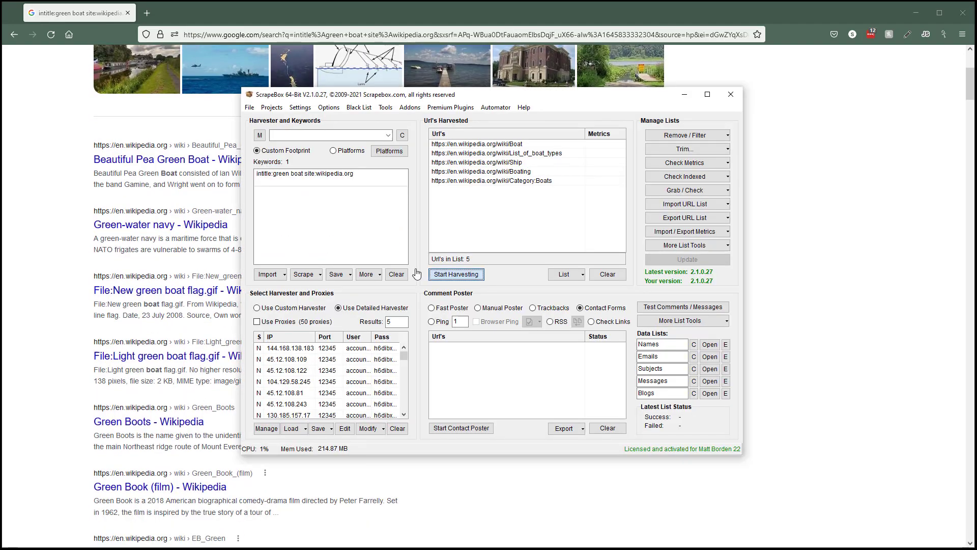
# - Run the Detailed Harvester with Google to collect the five Wikipedia URLs for the keyword
pyautogui.click(456, 274)
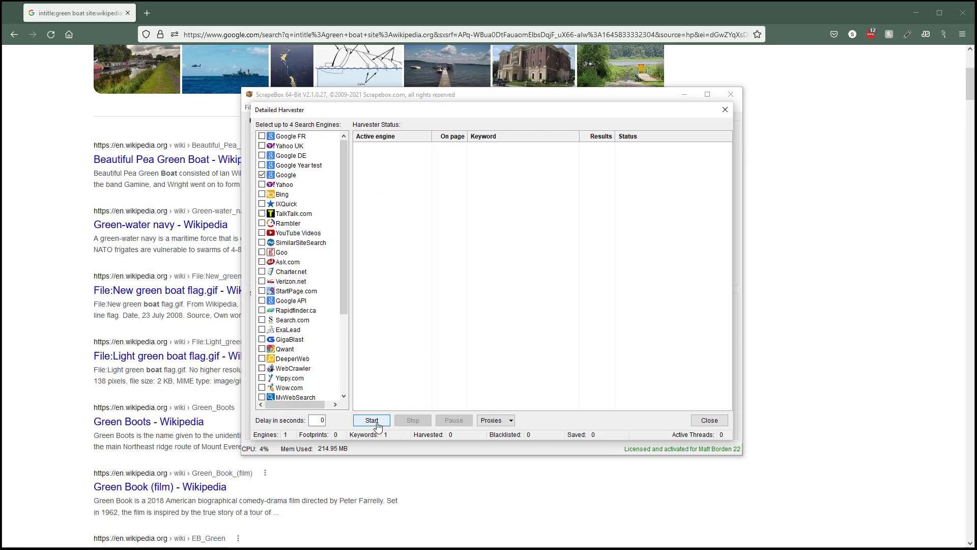
pyautogui.click(372, 420)
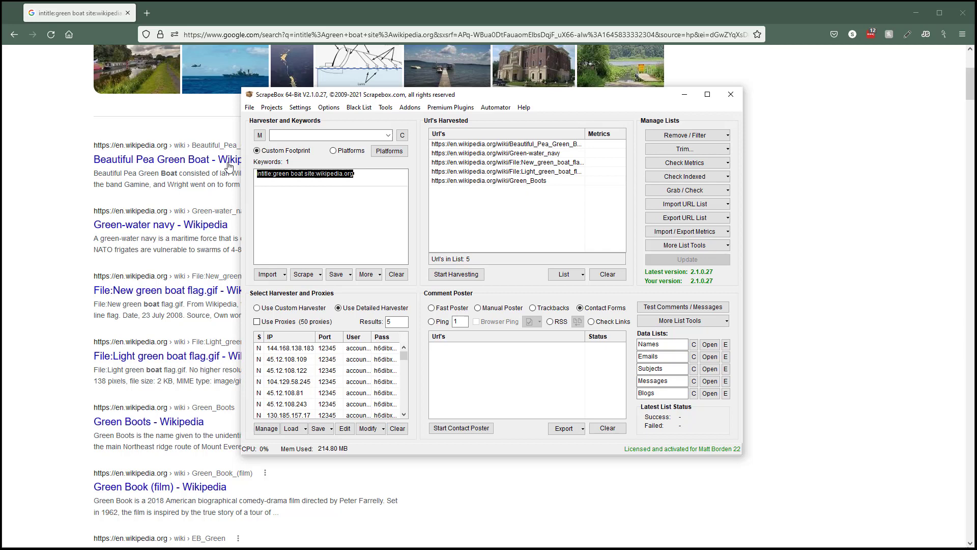
pyautogui.click(330, 181)
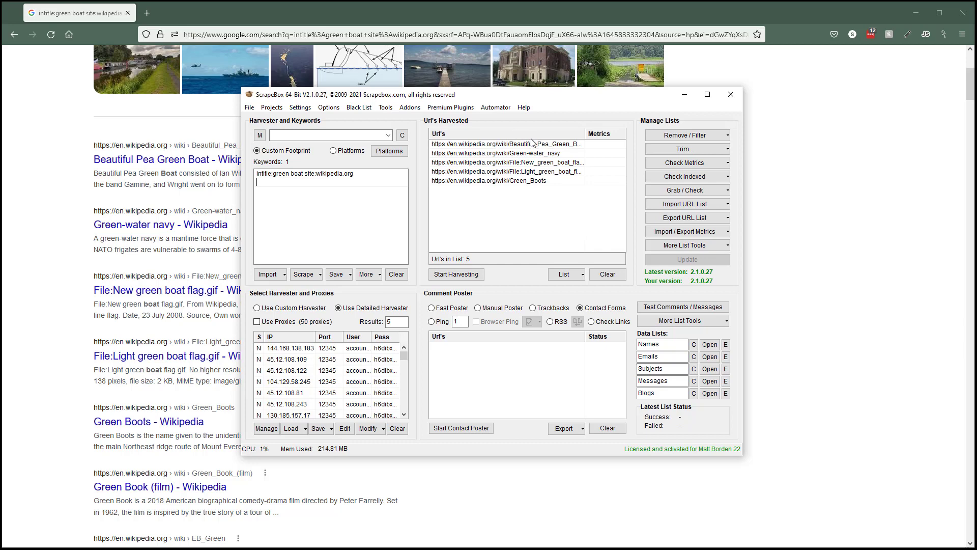
pyautogui.moveTo(361, 79)
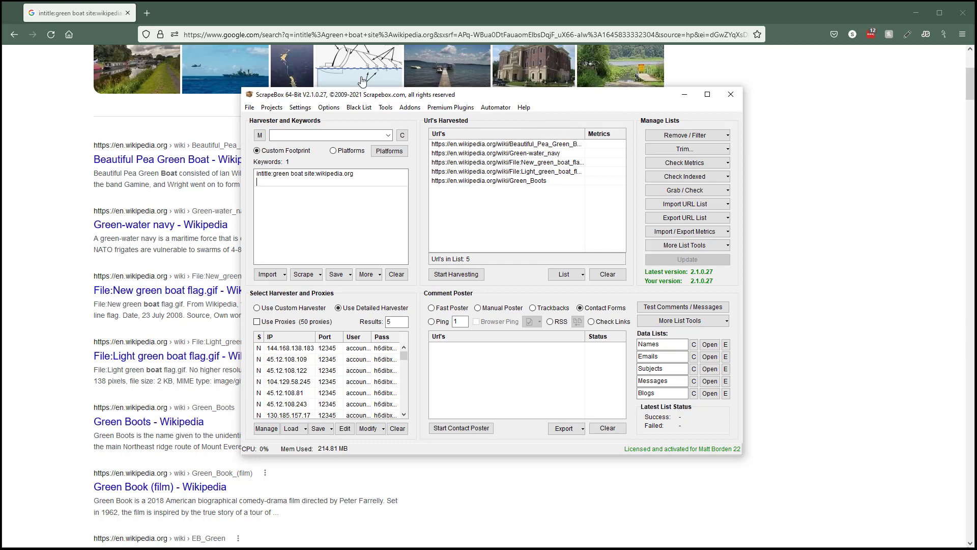
pyautogui.moveTo(343, 148)
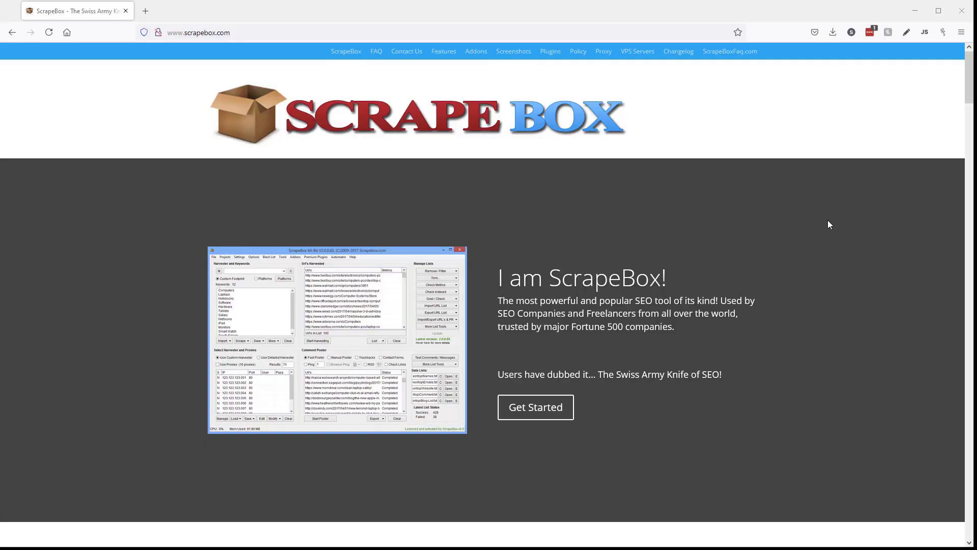
pyautogui.moveTo(223, 28)
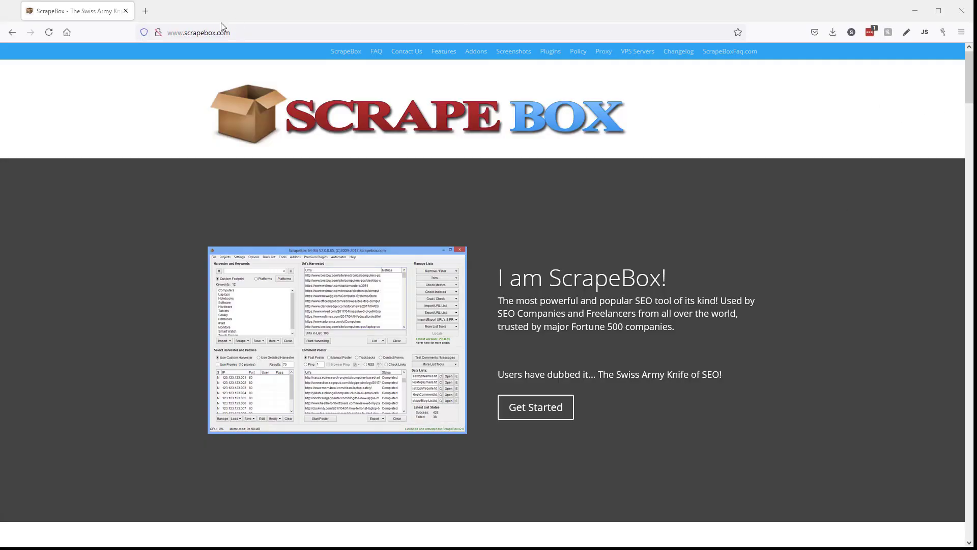